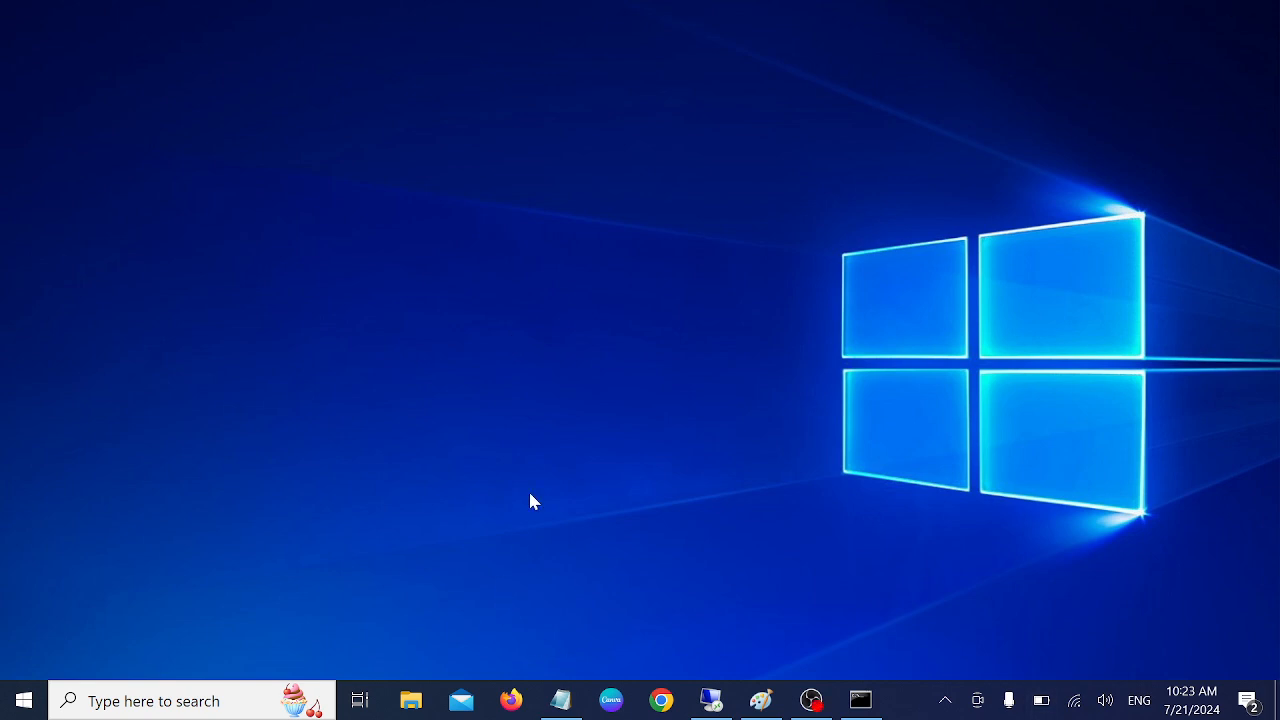
{"action": "mouse_move", "coordinate": [380, 432]}
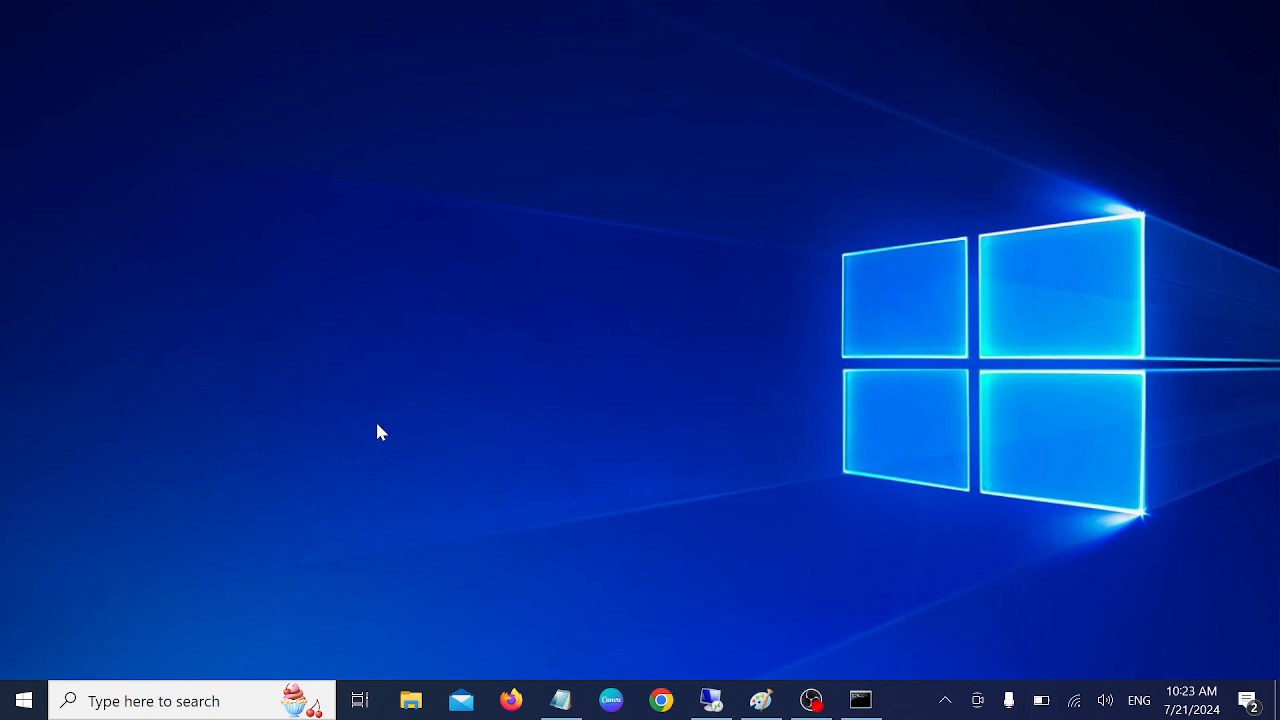
{"action": "mouse_move", "coordinate": [412, 432]}
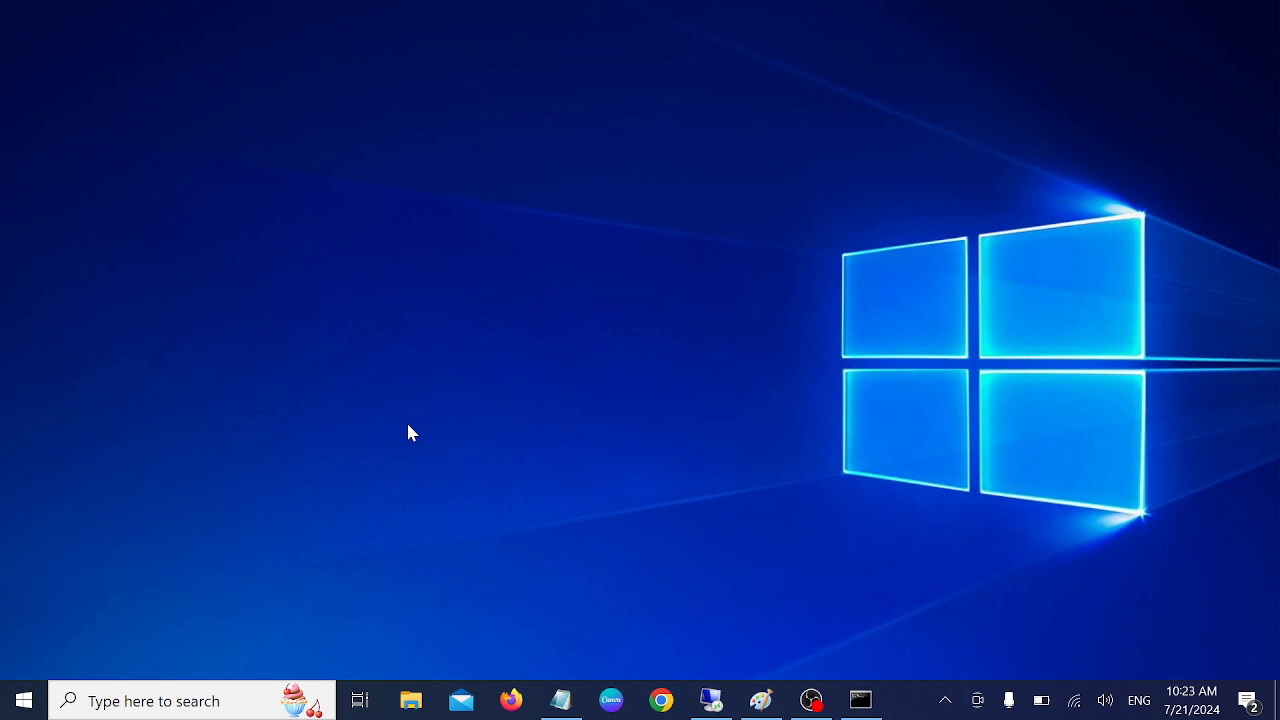
{"action": "mouse_move", "coordinate": [500, 468]}
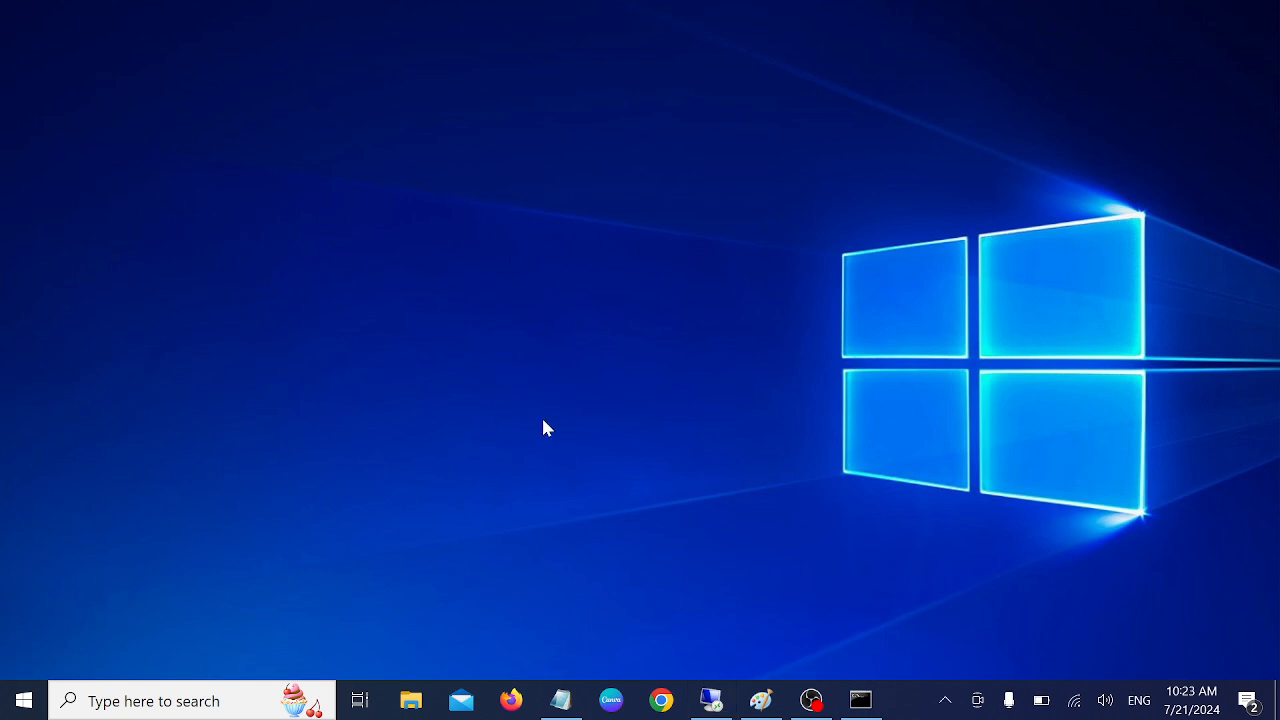
{"action": "mouse_move", "coordinate": [460, 446]}
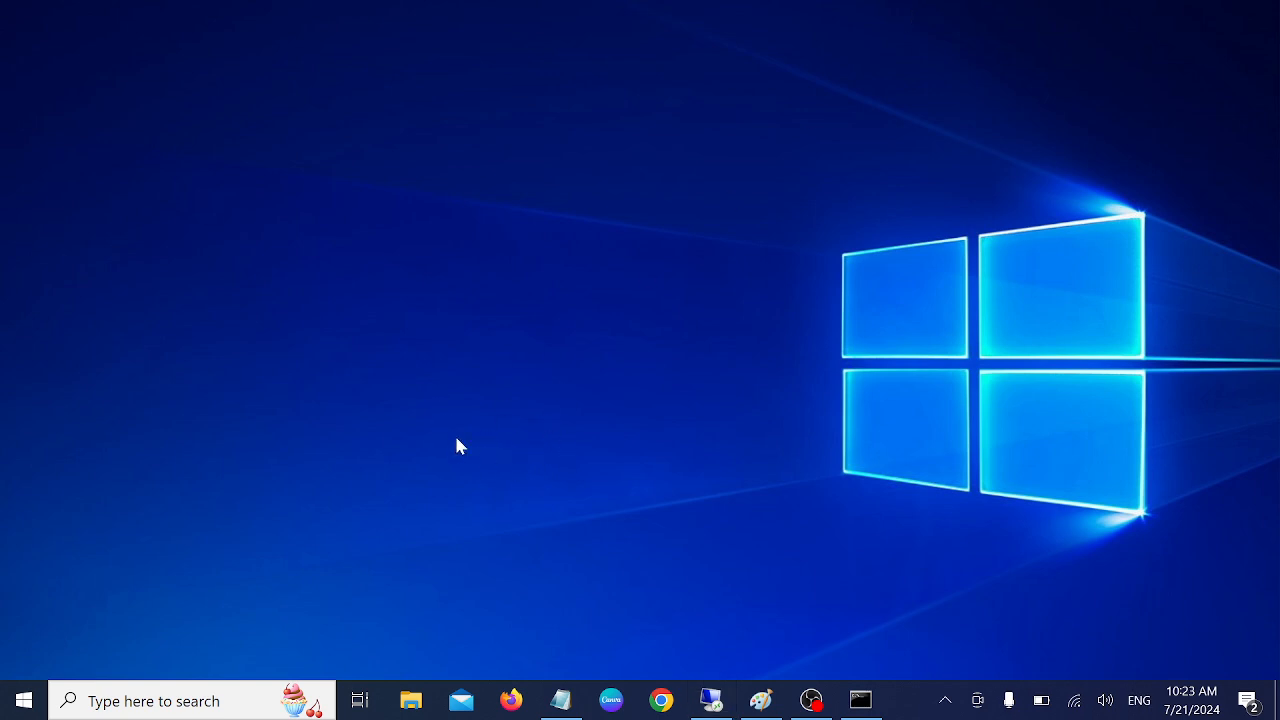
{"action": "mouse_move", "coordinate": [480, 652]}
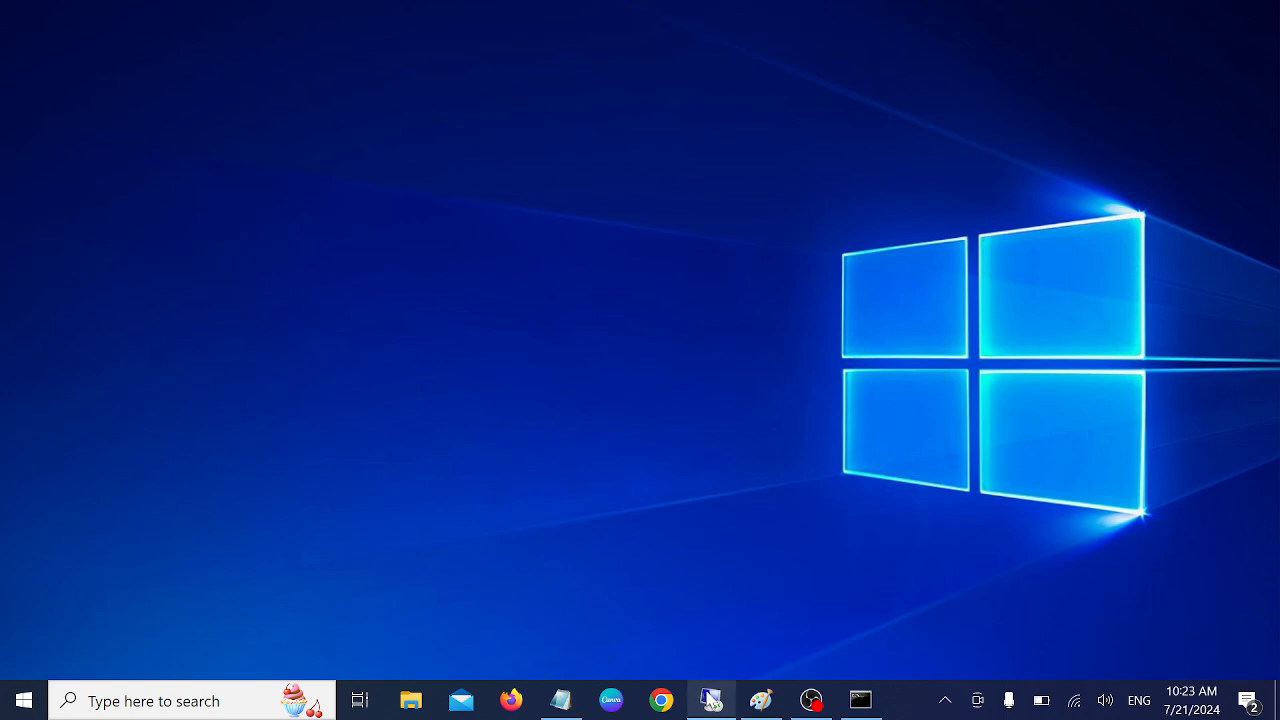
{"action": "mouse_move", "coordinate": [380, 562]}
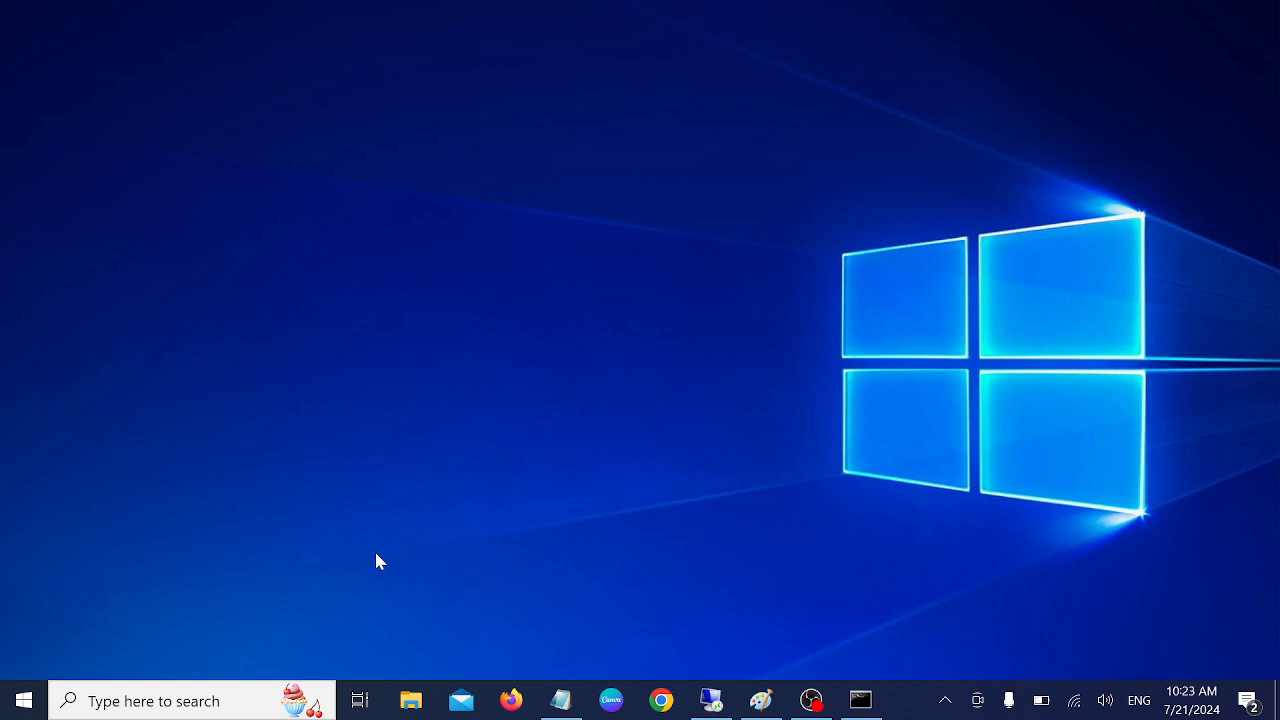
{"action": "mouse_move", "coordinate": [284, 472]}
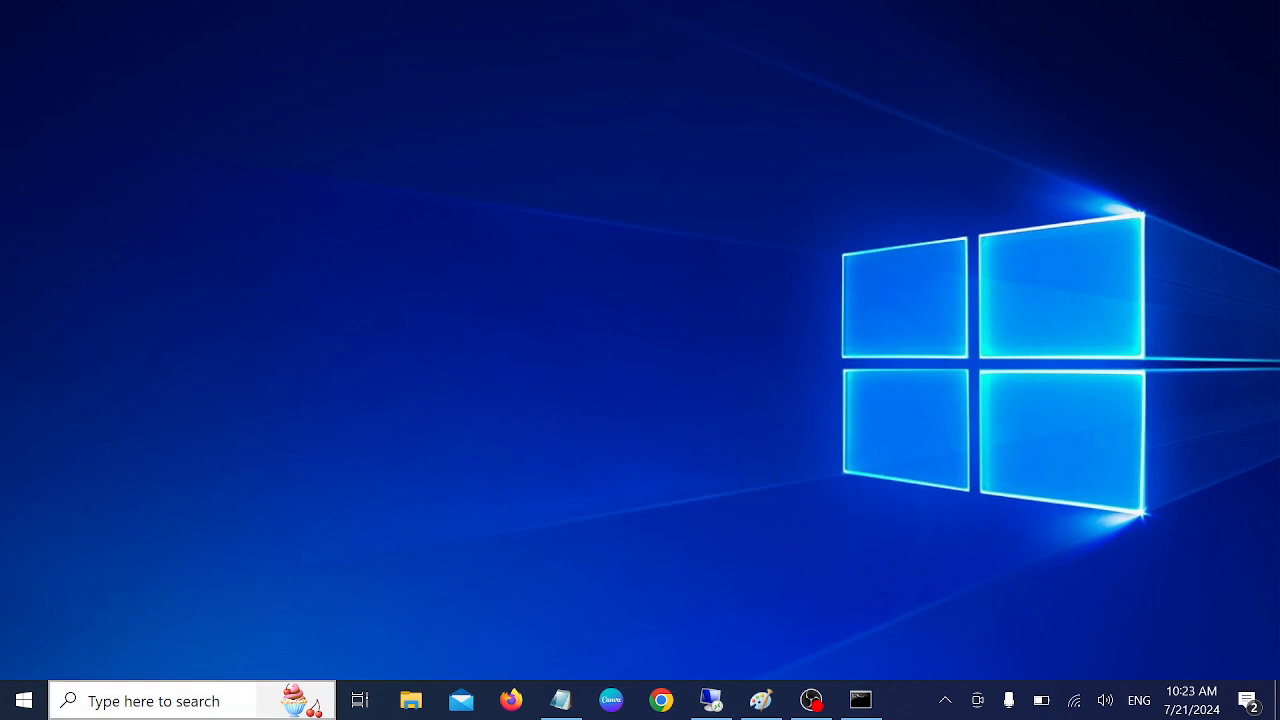
Step: From an administrator Command Prompt, run powercfg /batteryreport /output "C:\battery-report.html"
{"action": "type", "text": "cmd"}
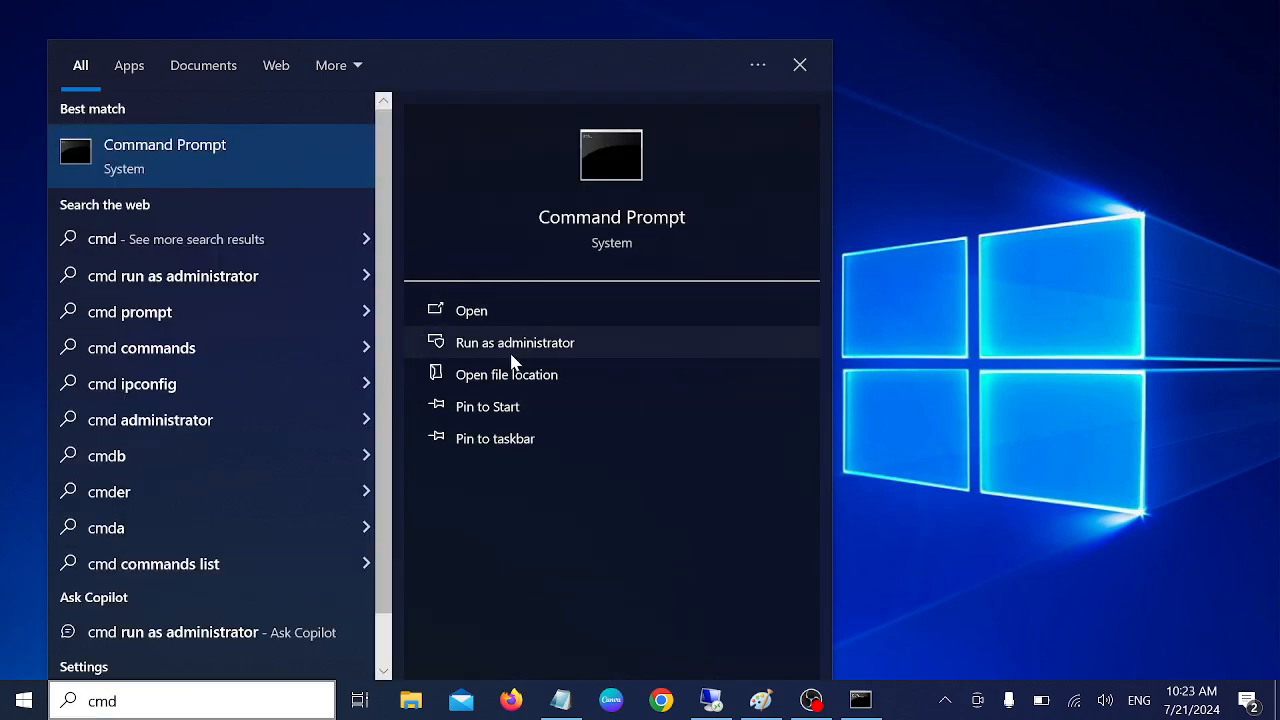
{"action": "left_click", "coordinate": [514, 342]}
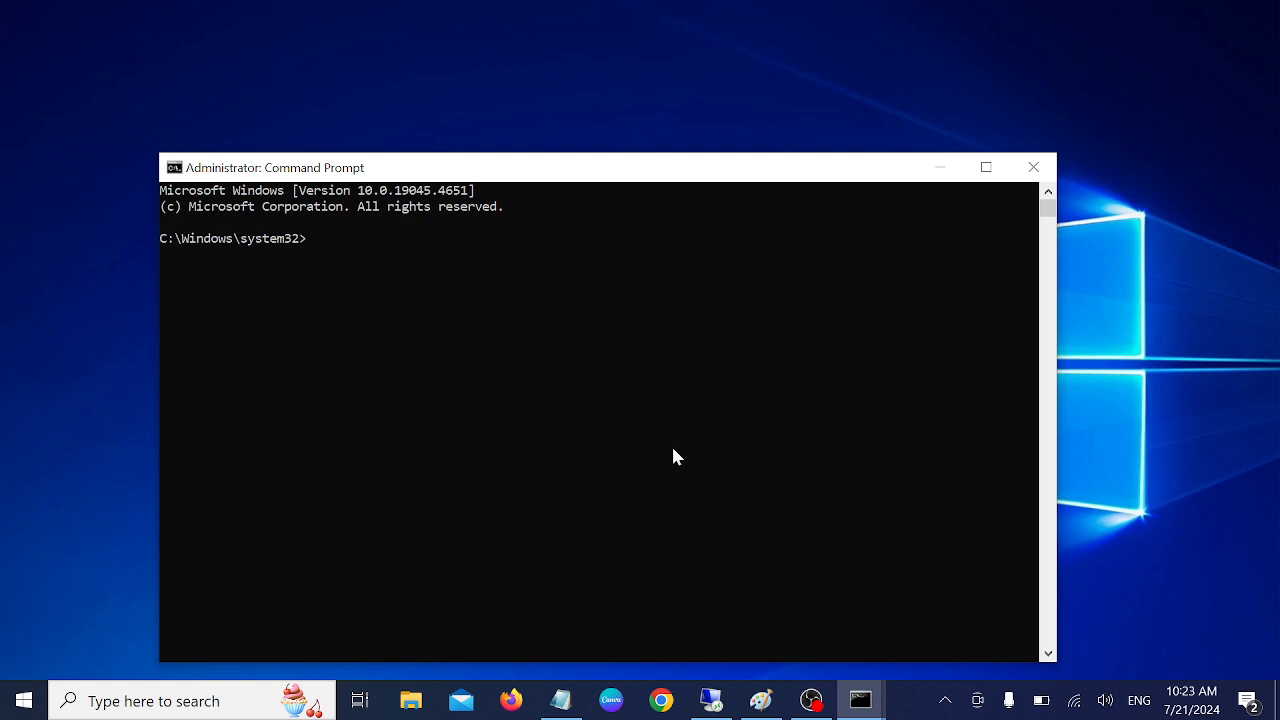
{"action": "left_click", "coordinate": [986, 168]}
{"action": "type", "text": "powercfg /batteryreport /output \"C:\\battery-report.html"}
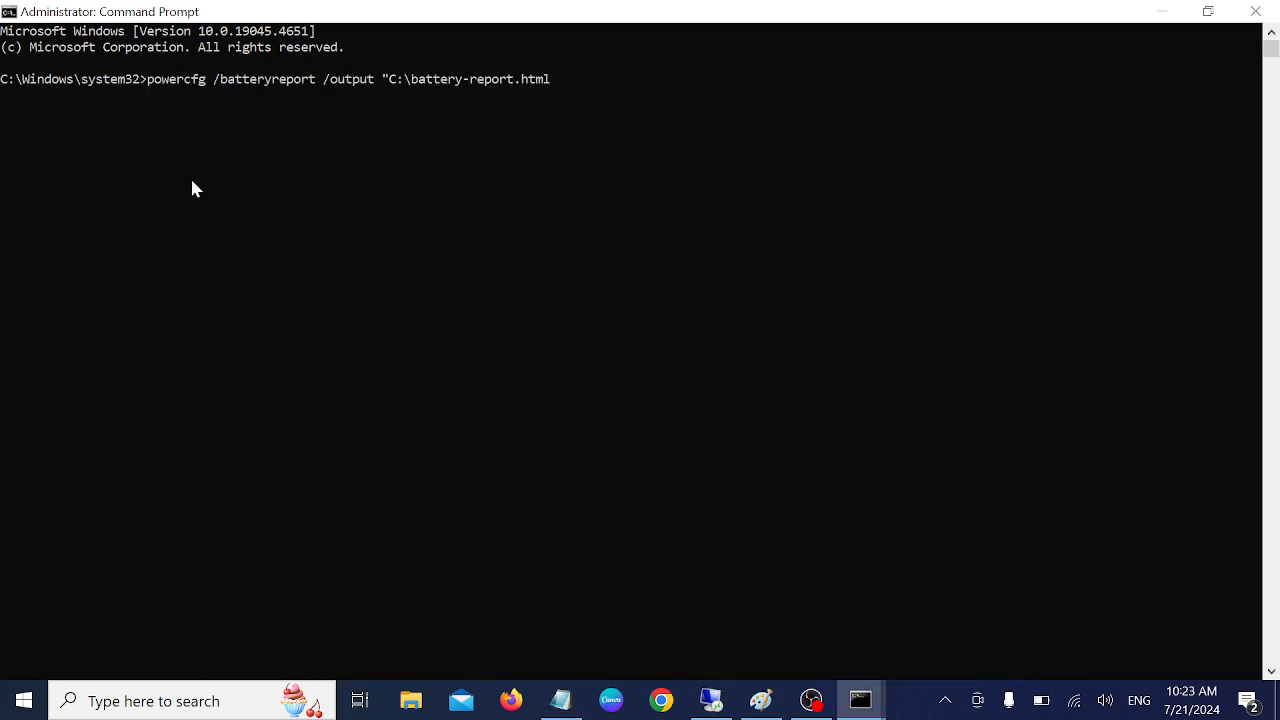
{"action": "key", "text": "Enter"}
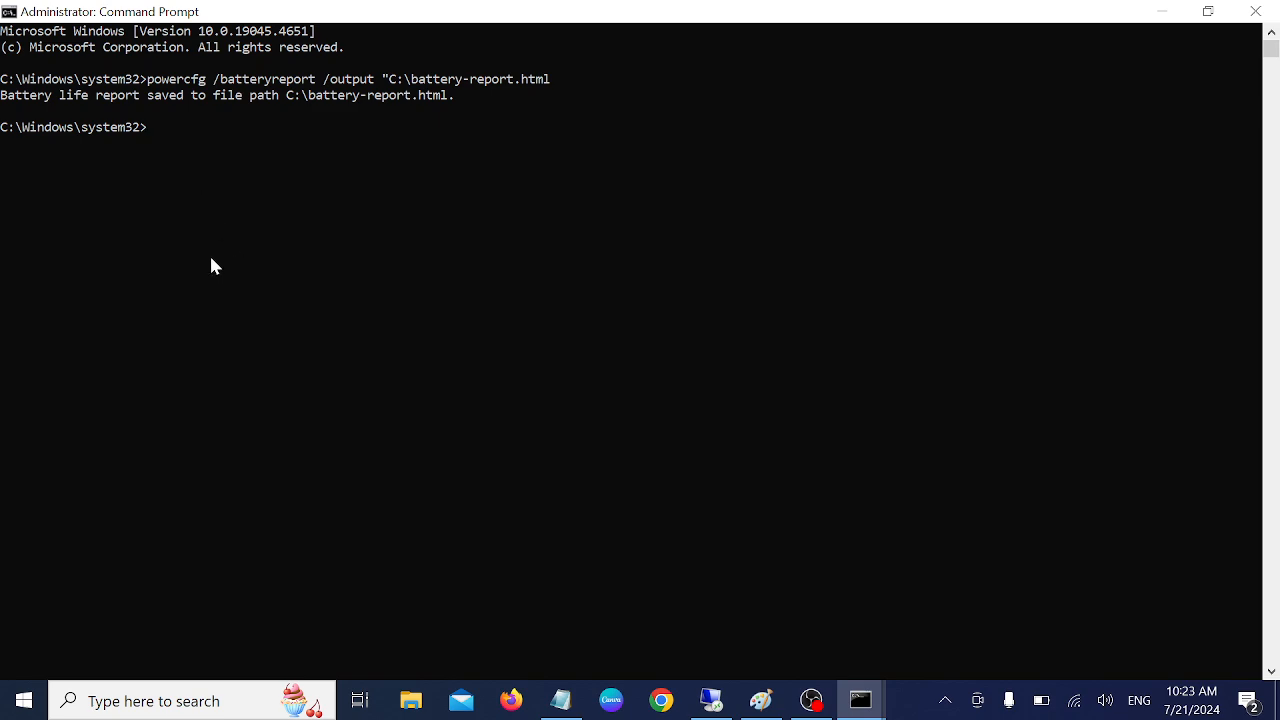
{"action": "mouse_move", "coordinate": [292, 106]}
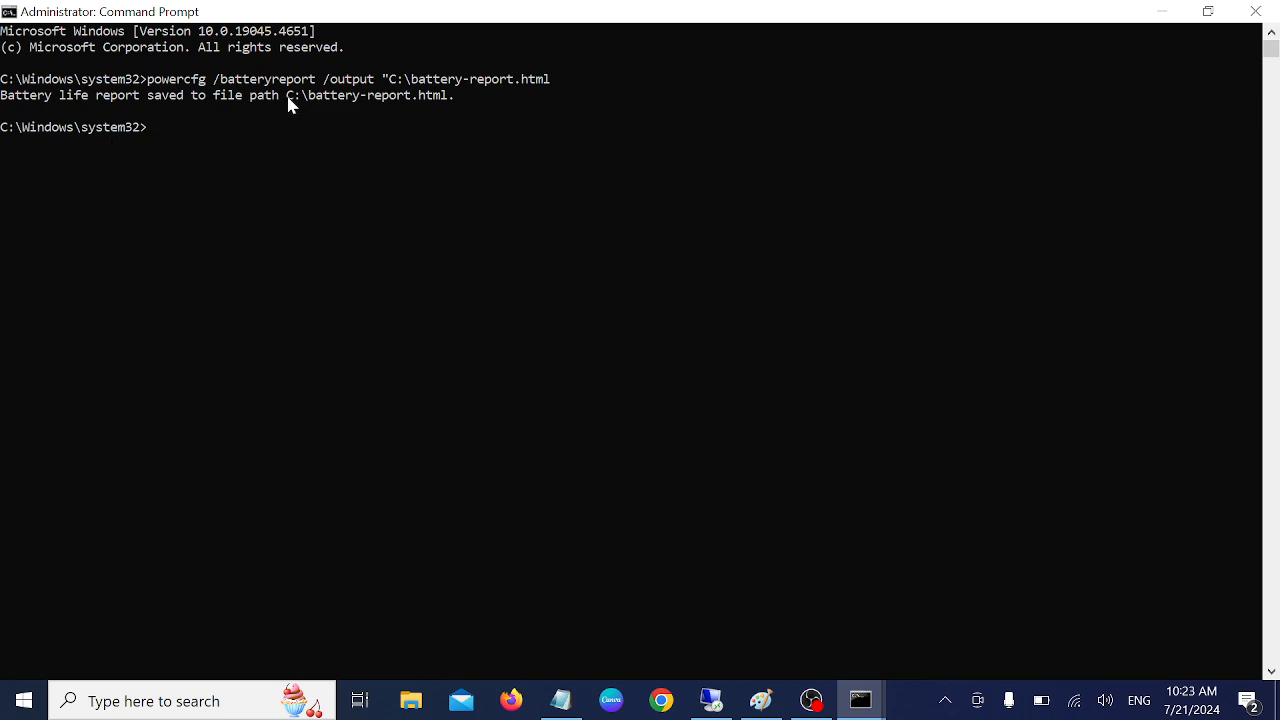
Step: Select and copy the saved report path C:\battery-report.html from the command output
{"action": "left_click_drag", "start_coordinate": [288, 96], "coordinate": [476, 96]}
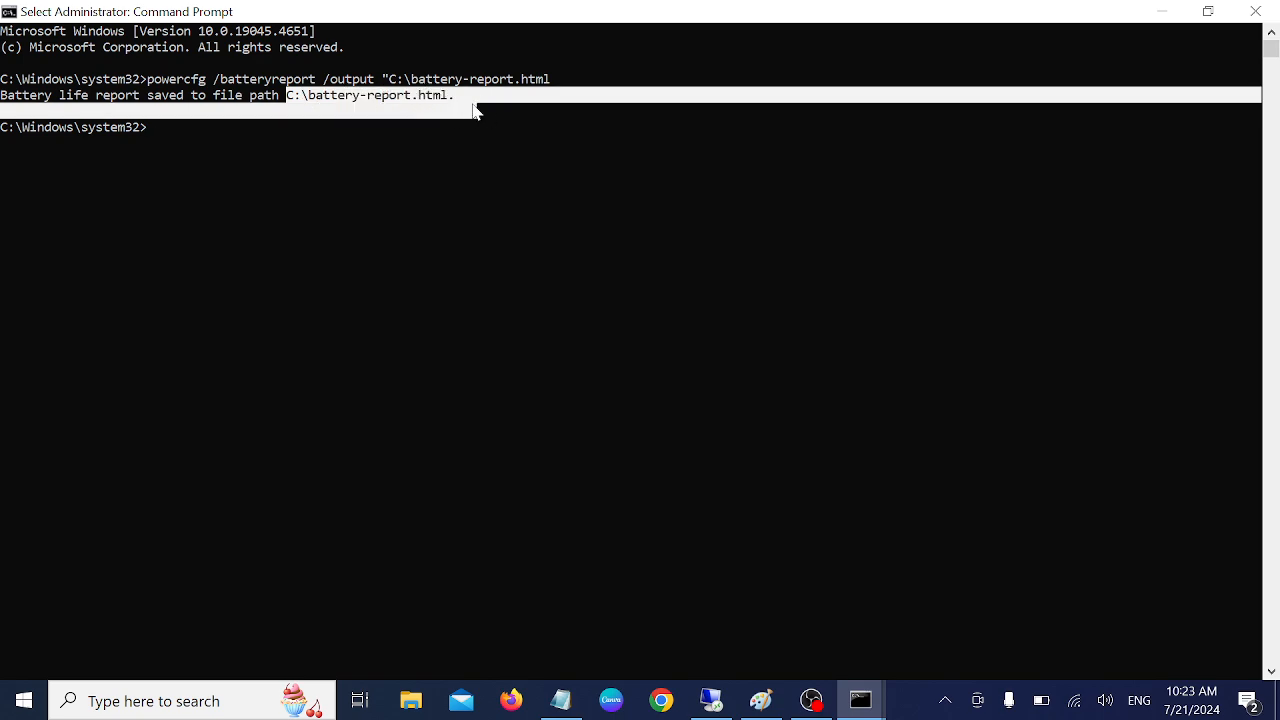
{"action": "left_click", "coordinate": [410, 700]}
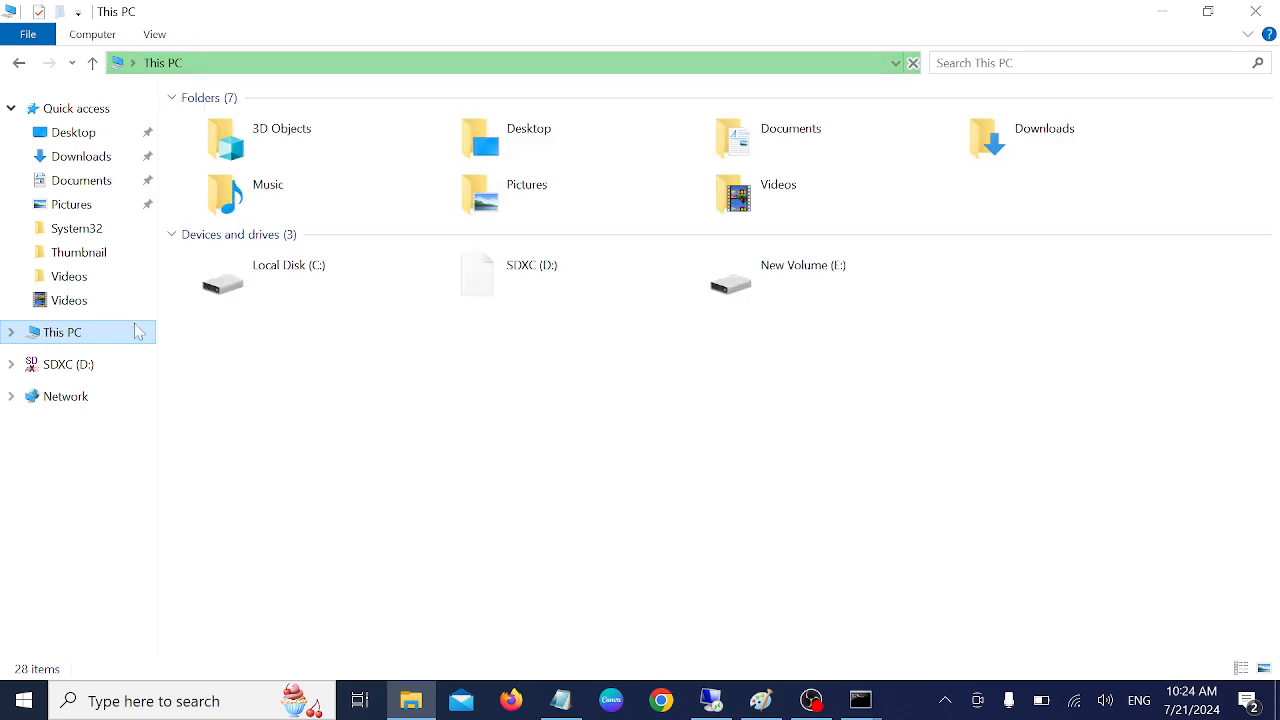
Step: From Local Disk (C:), launch battery-report.html so it displays in Chrome
{"action": "double_click", "coordinate": [222, 280]}
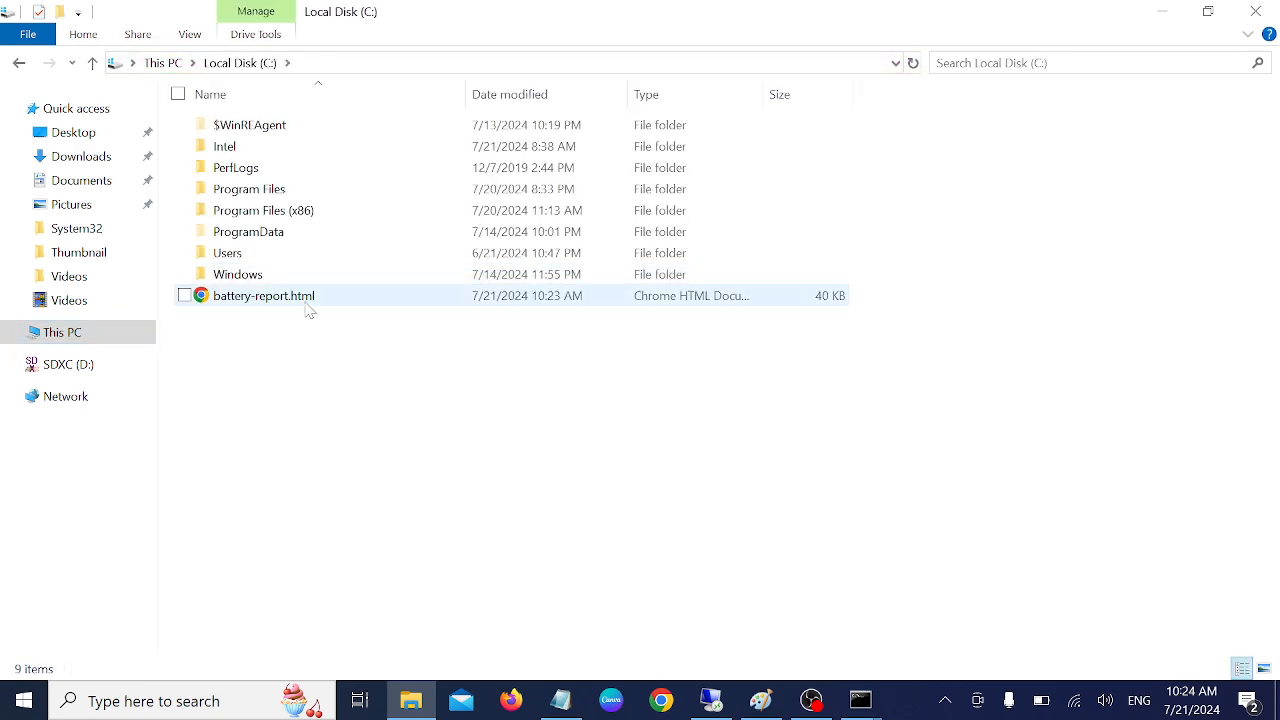
{"action": "double_click", "coordinate": [264, 296]}
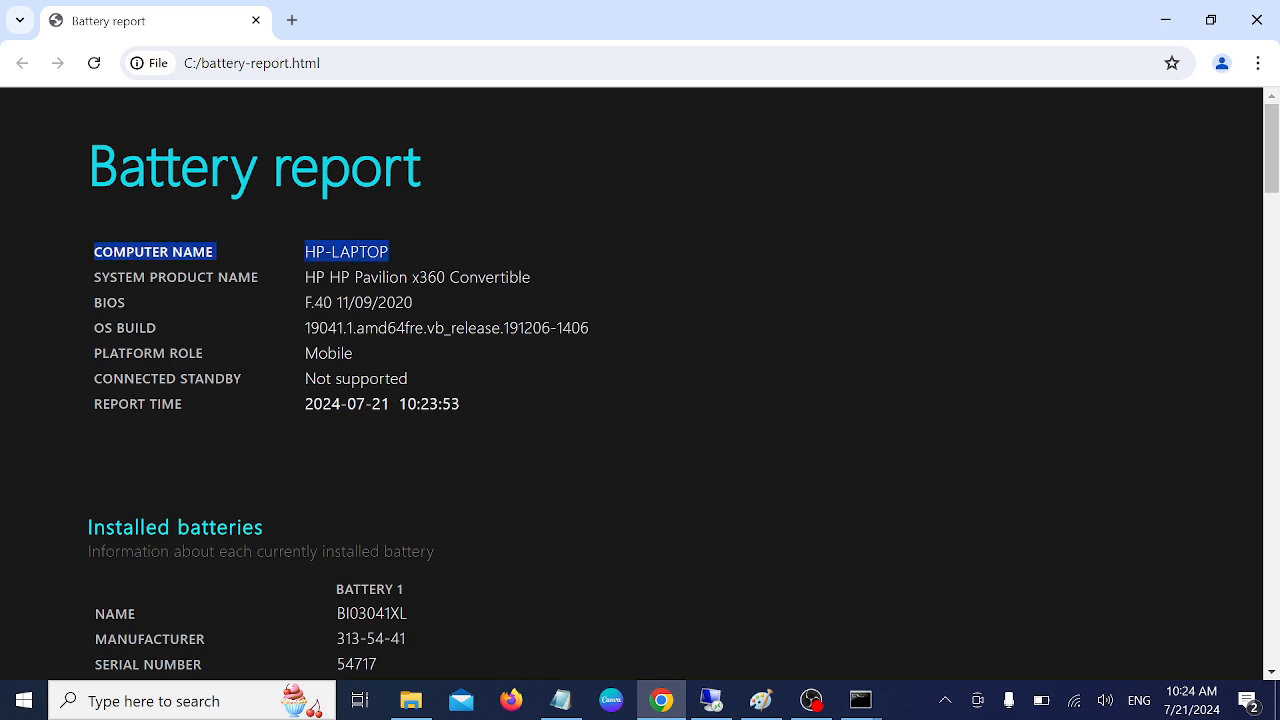
Step: In Installed batteries, highlight Design and Full Charge Capacity of 39,270 mWh, then switch to the Windows 11 laptop
{"action": "scroll", "scroll_direction": "down", "scroll_amount": 3}
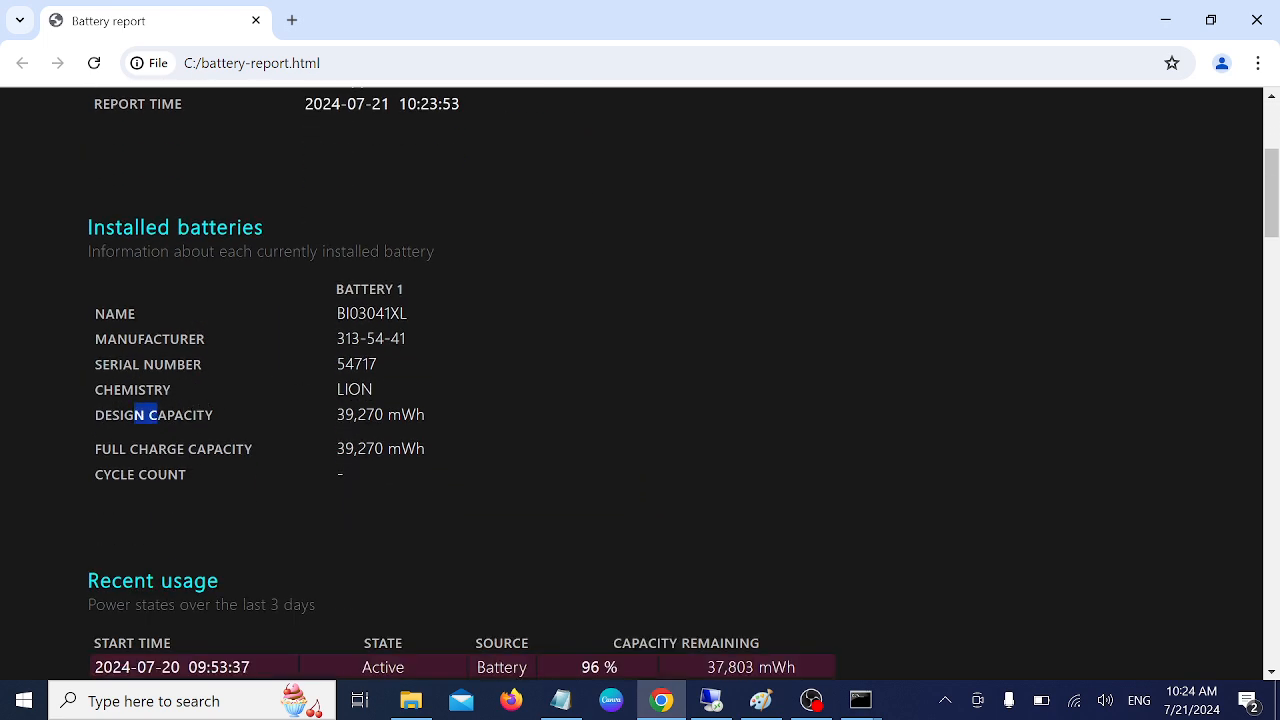
{"action": "left_click_drag", "start_coordinate": [156, 414], "coordinate": [420, 414]}
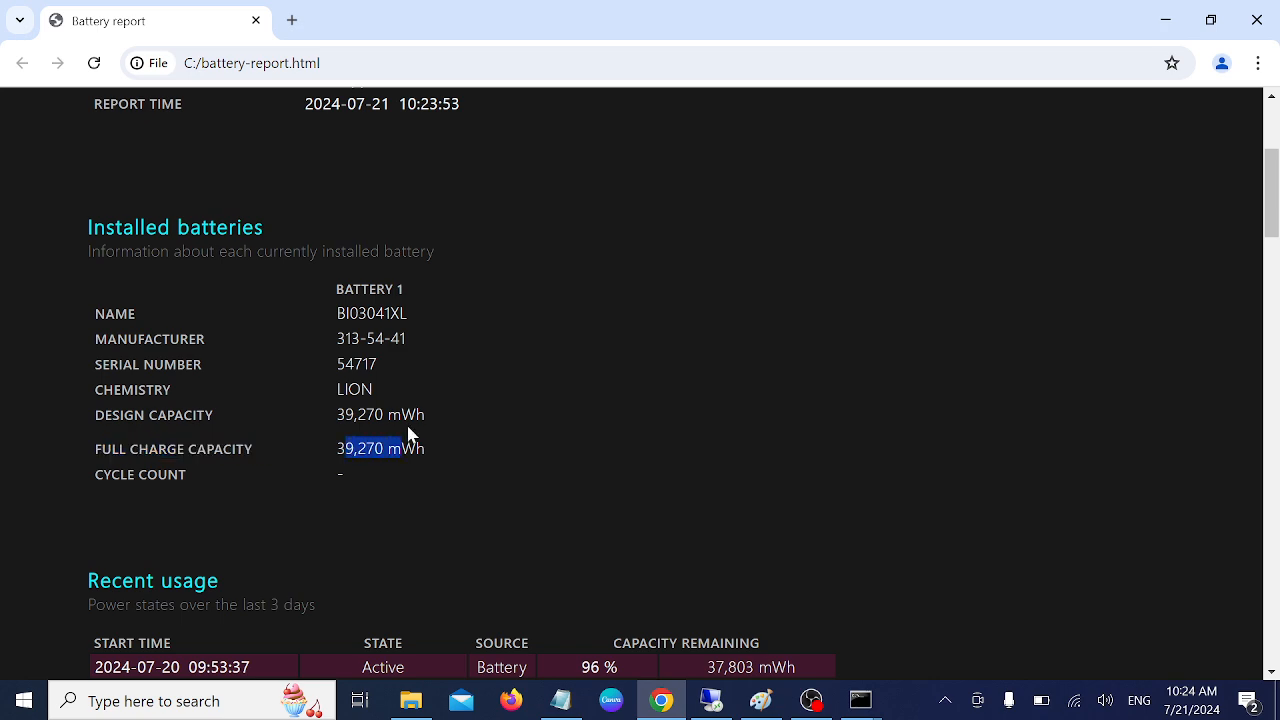
{"action": "scroll", "scroll_direction": "down", "scroll_amount": 3}
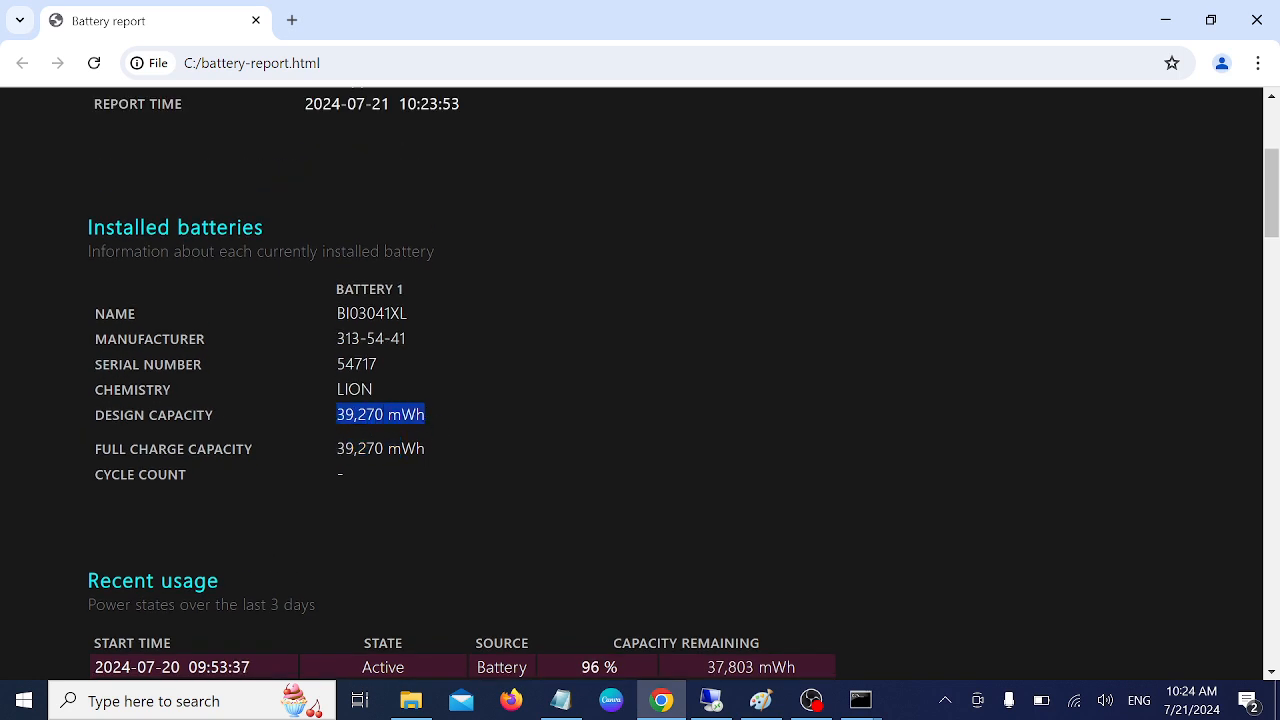
{"action": "mouse_move", "coordinate": [348, 436]}
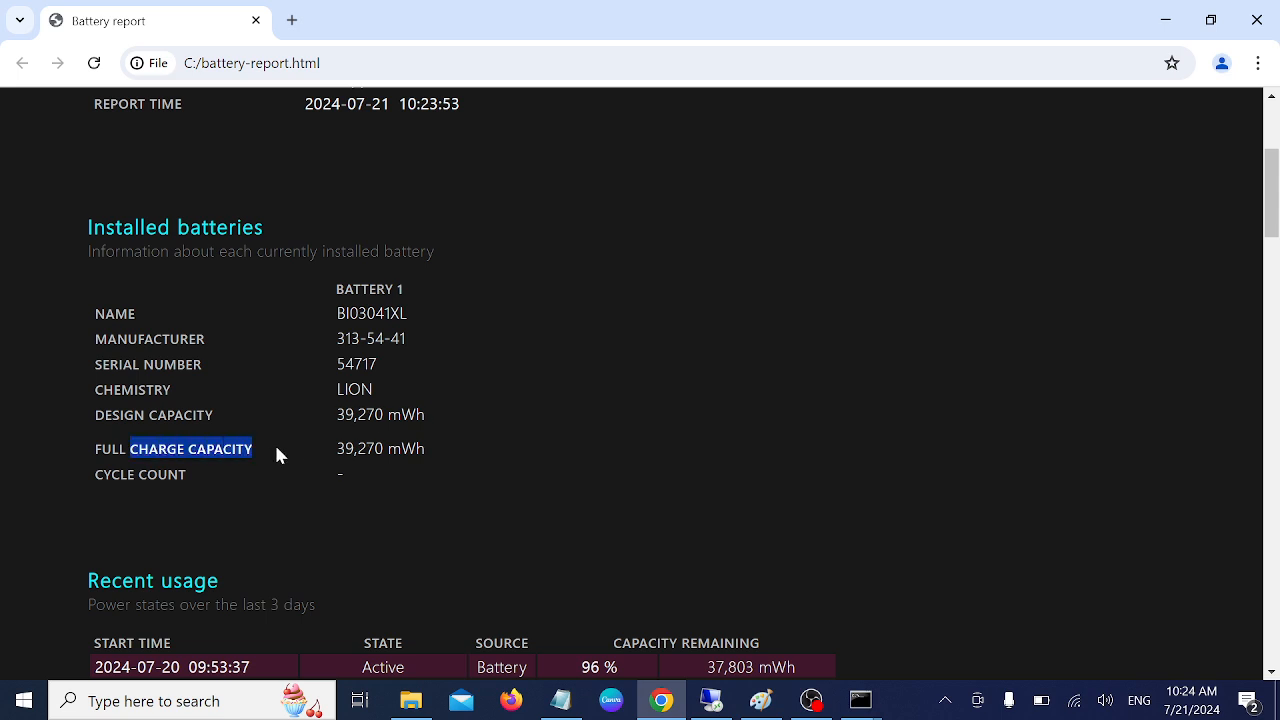
{"action": "left_click", "coordinate": [340, 460]}
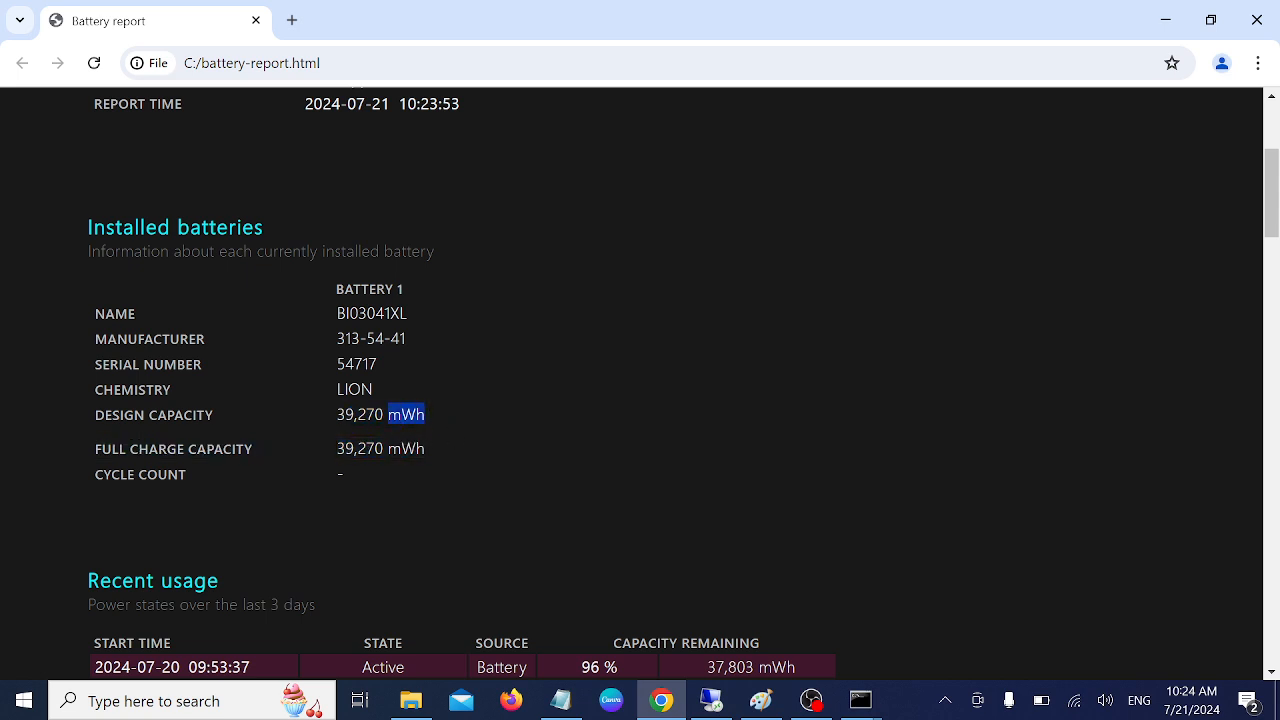
{"action": "mouse_move", "coordinate": [92, 468]}
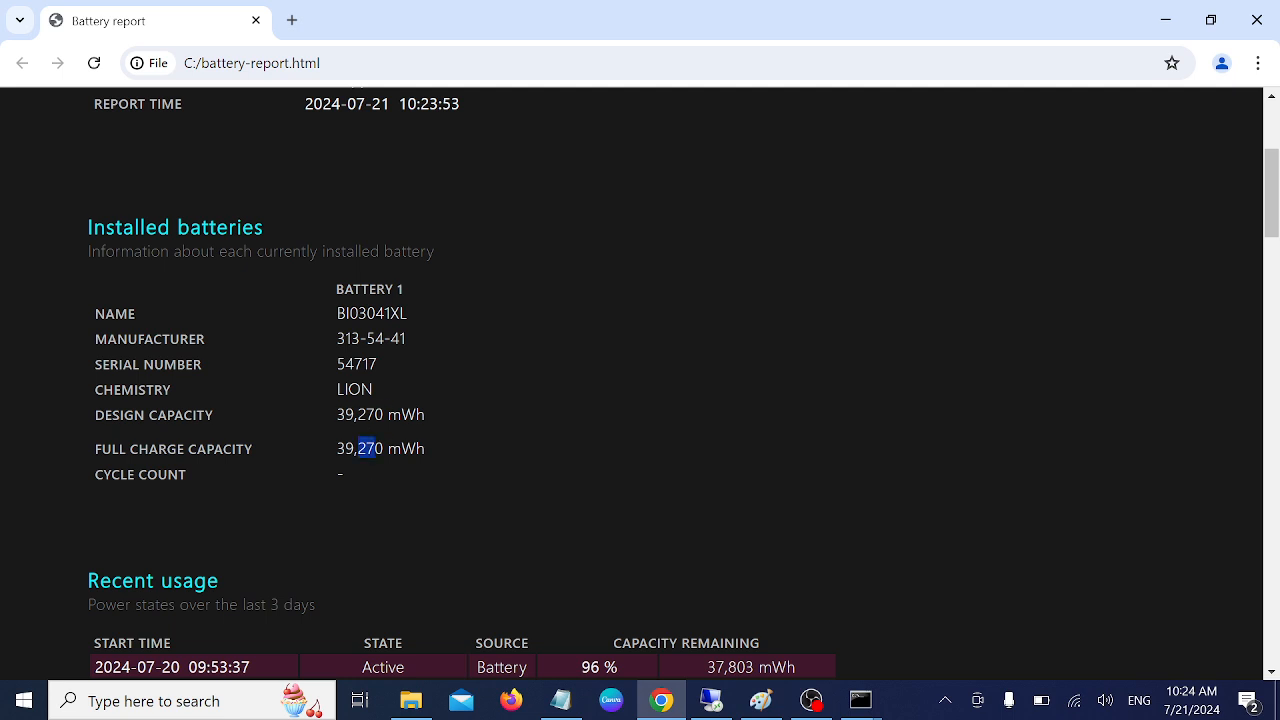
{"action": "mouse_move", "coordinate": [334, 464]}
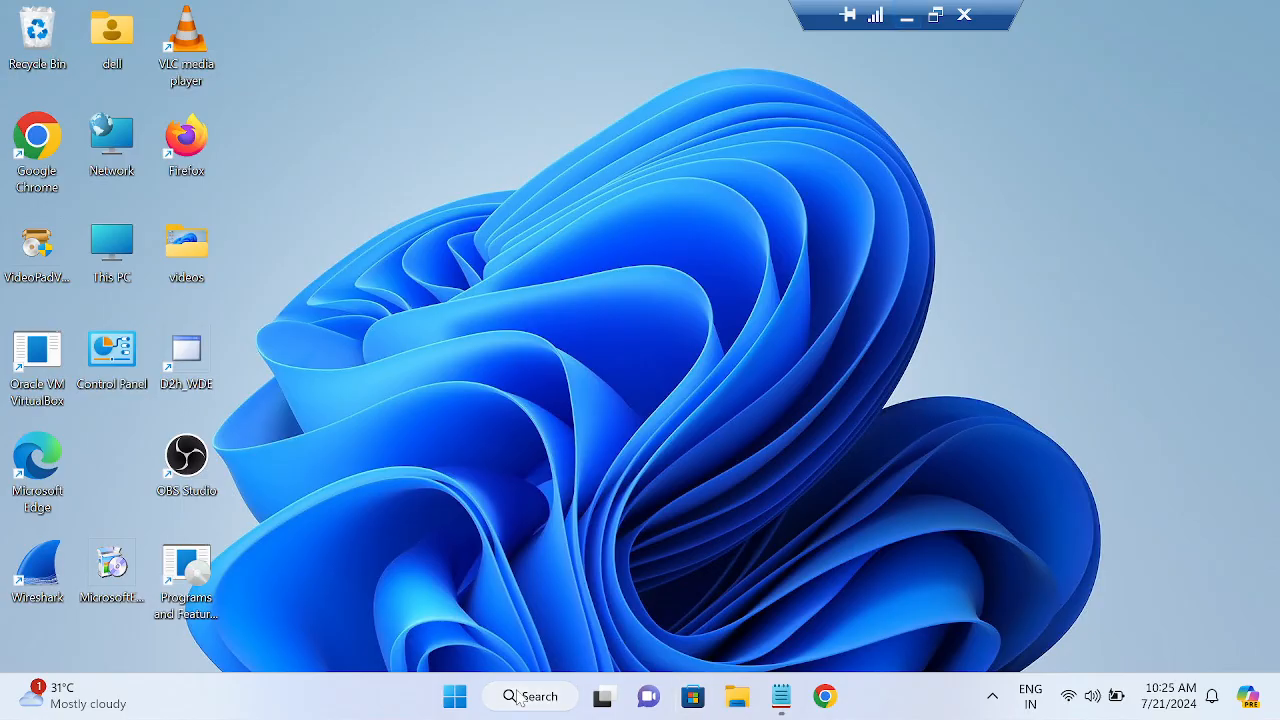
Step: Launch cmd as administrator, accept UAC, and save the battery report to C:\battery-report.html
{"action": "left_click", "coordinate": [530, 696]}
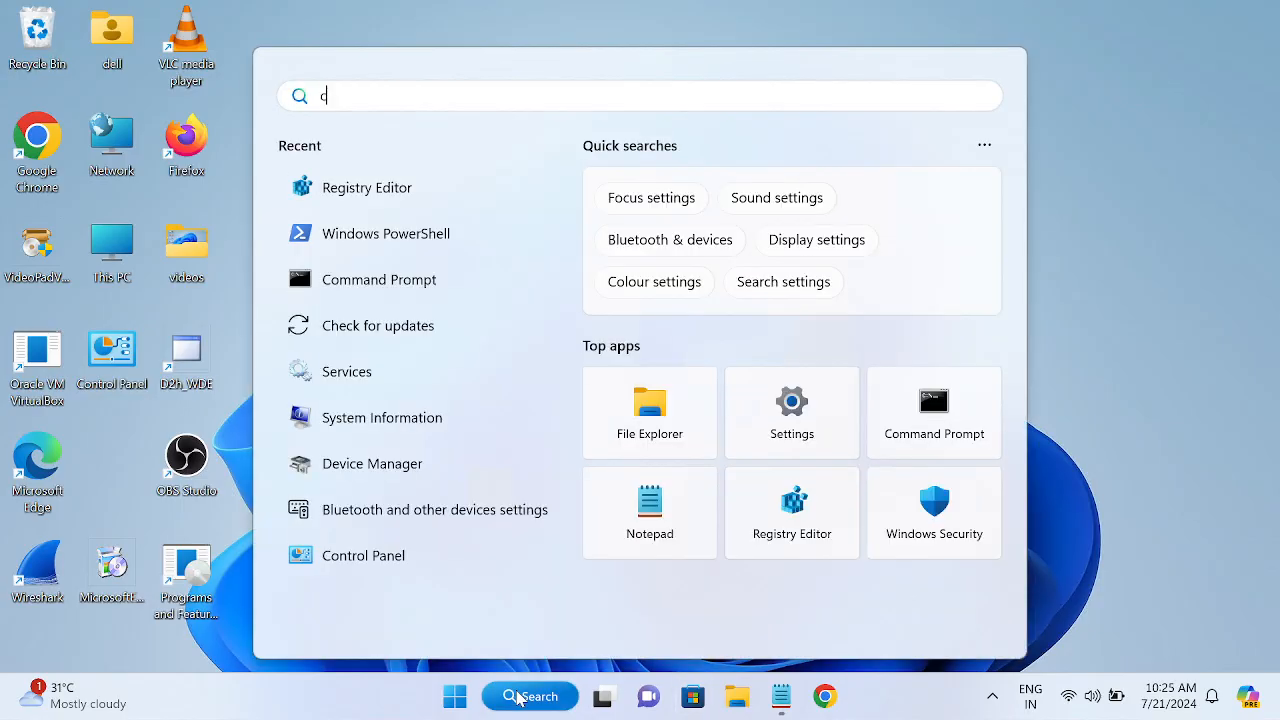
{"action": "type", "text": "md"}
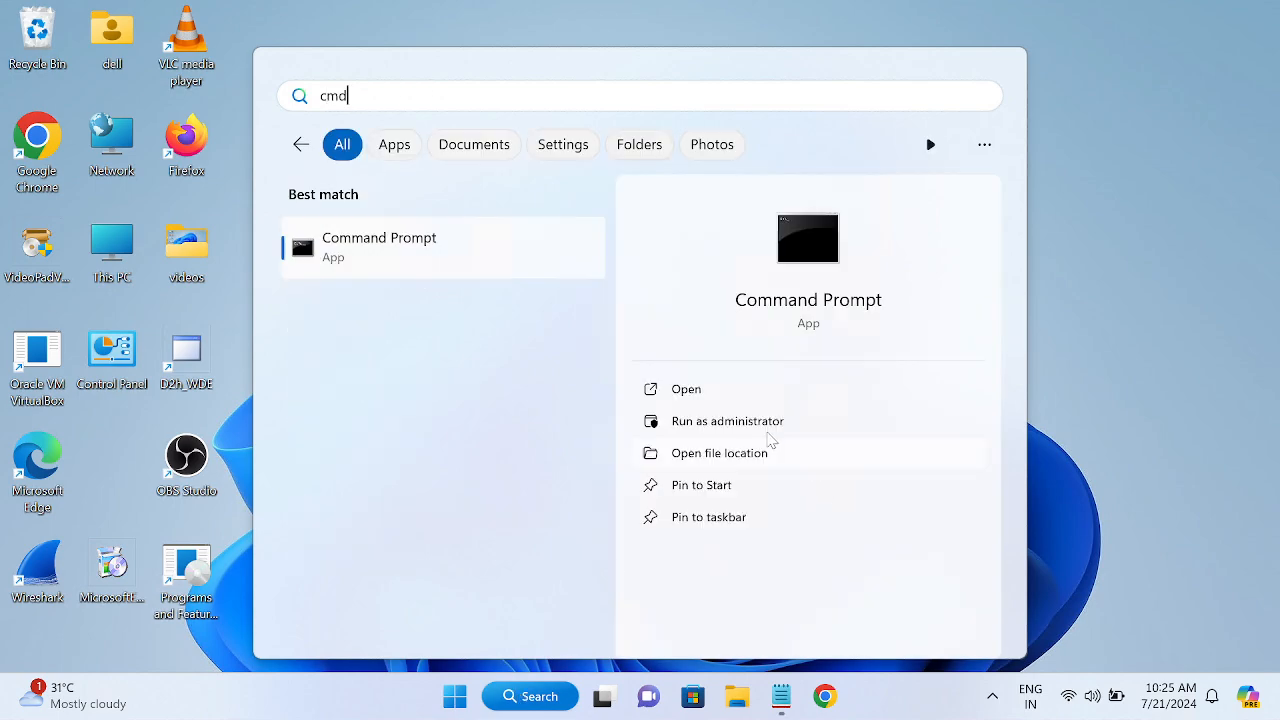
{"action": "left_click", "coordinate": [728, 420]}
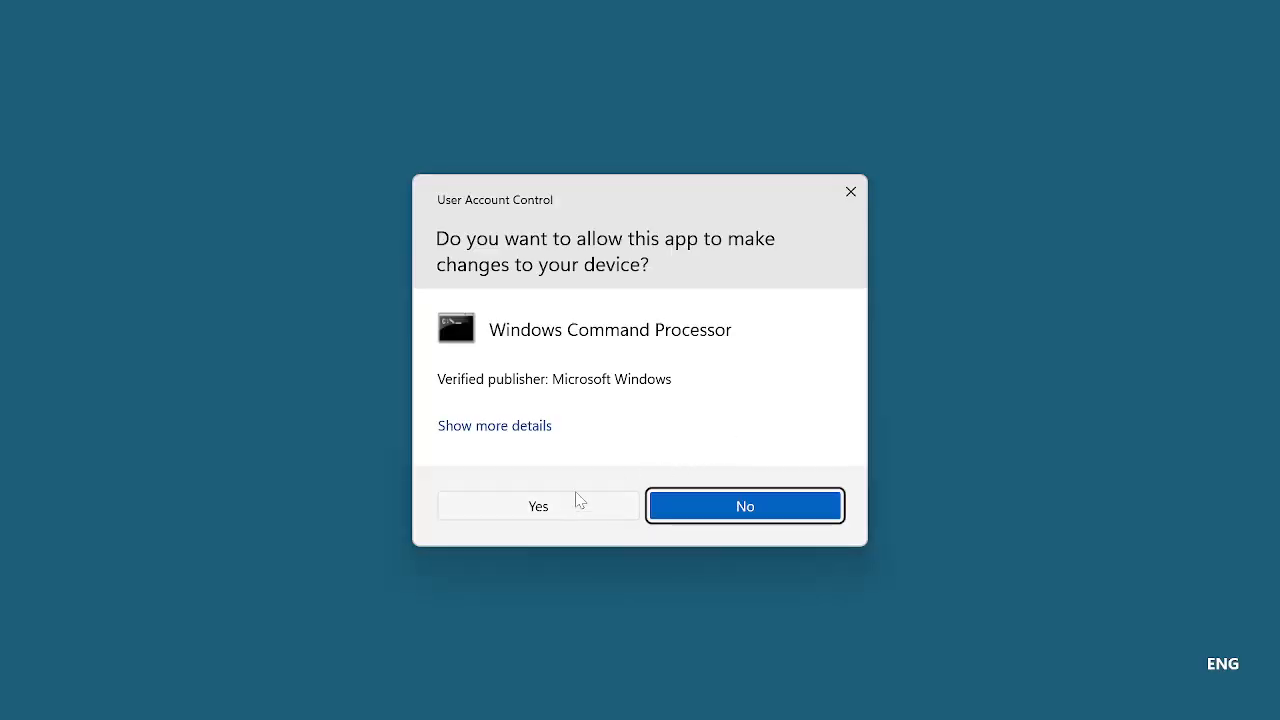
{"action": "left_click", "coordinate": [536, 504]}
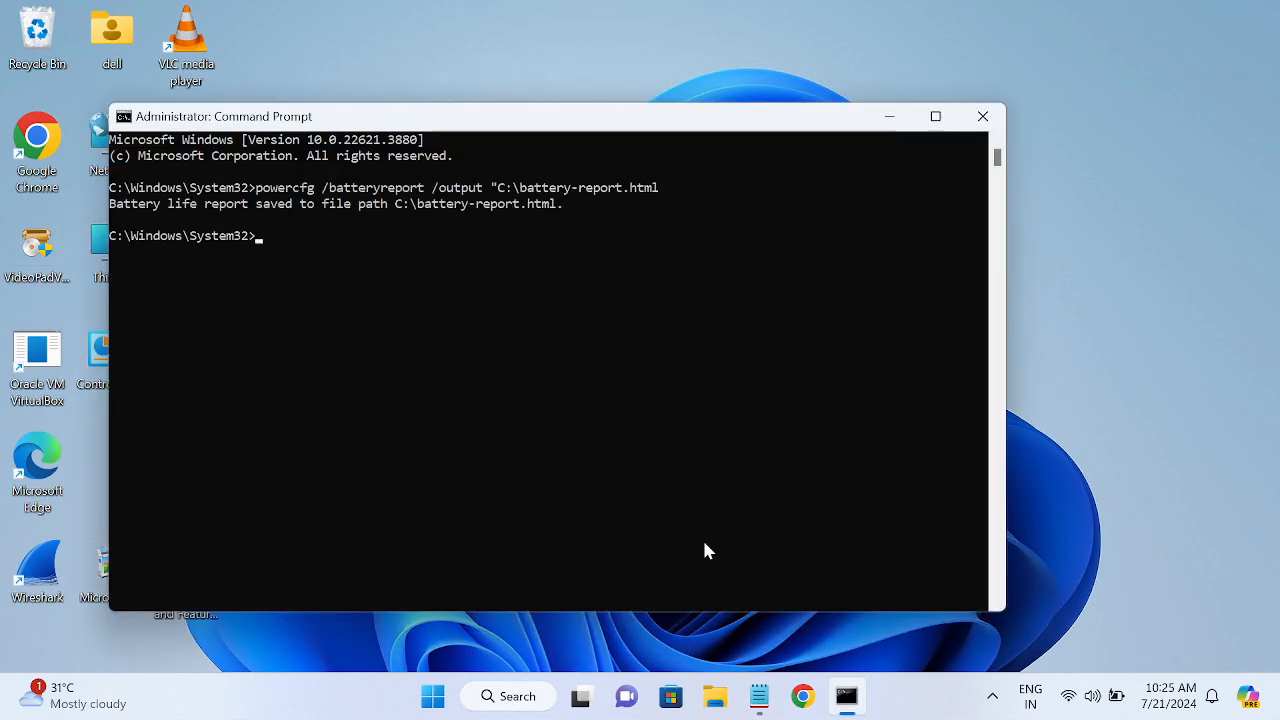
{"action": "left_click", "coordinate": [714, 696]}
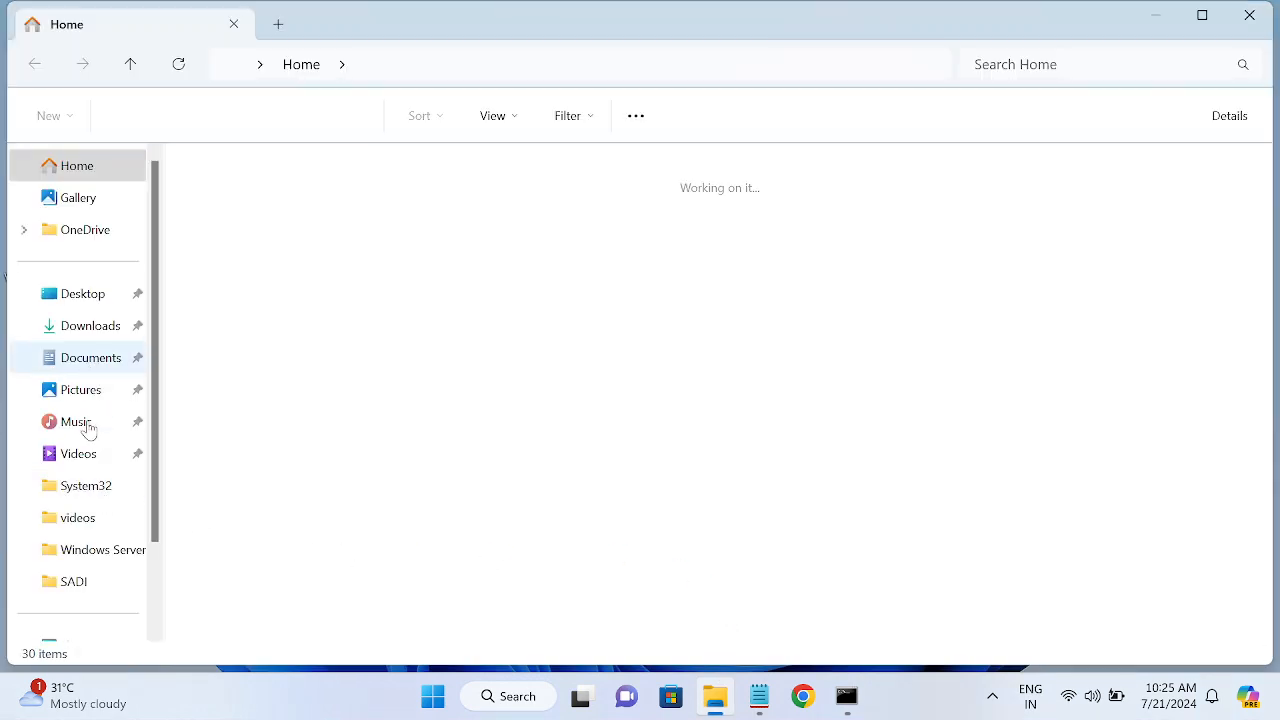
Step: Navigate This PC > Local Disk (C:) and launch battery-report.html in Chrome
{"action": "left_click", "coordinate": [80, 544]}
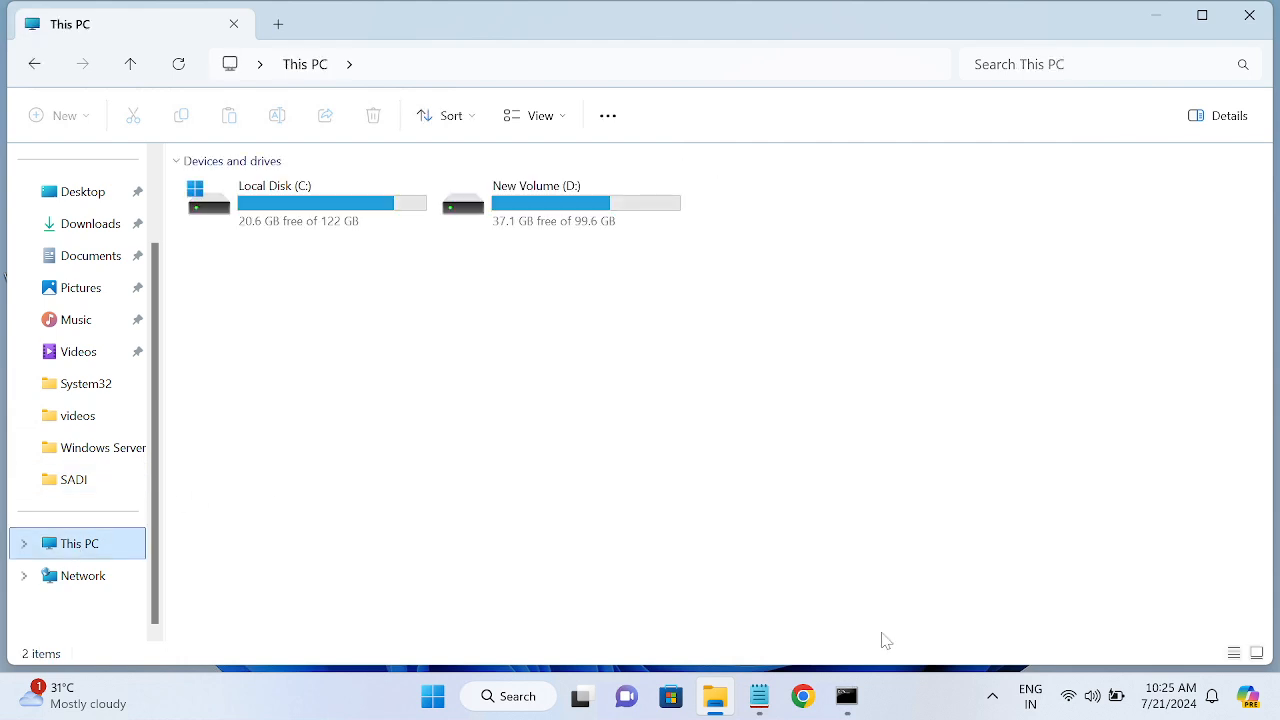
{"action": "left_click", "coordinate": [304, 200]}
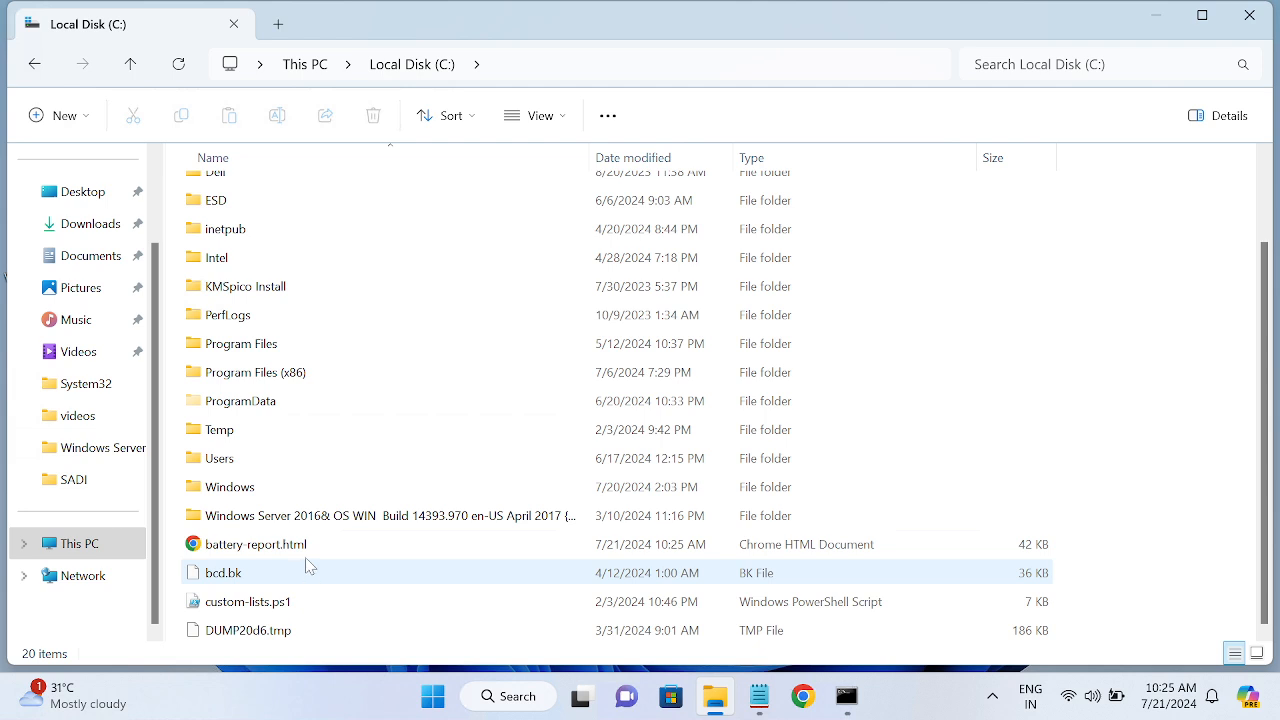
{"action": "left_click", "coordinate": [256, 544]}
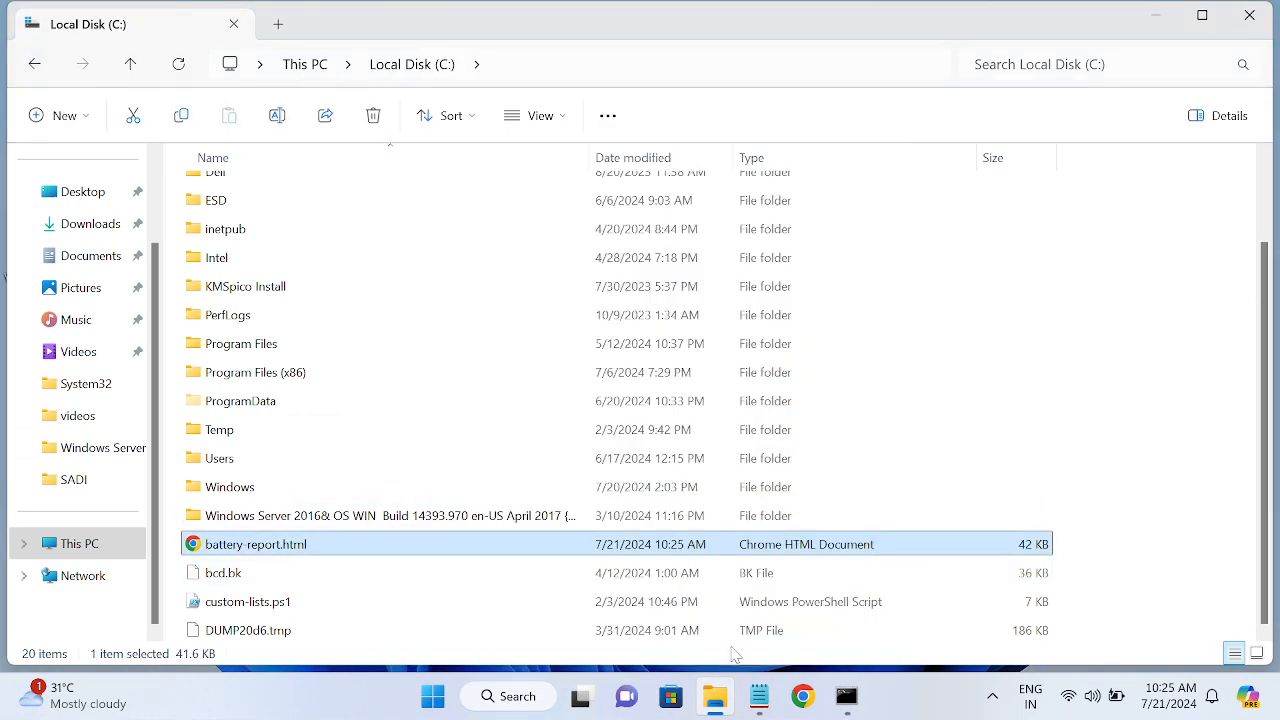
{"action": "left_click", "coordinate": [858, 696]}
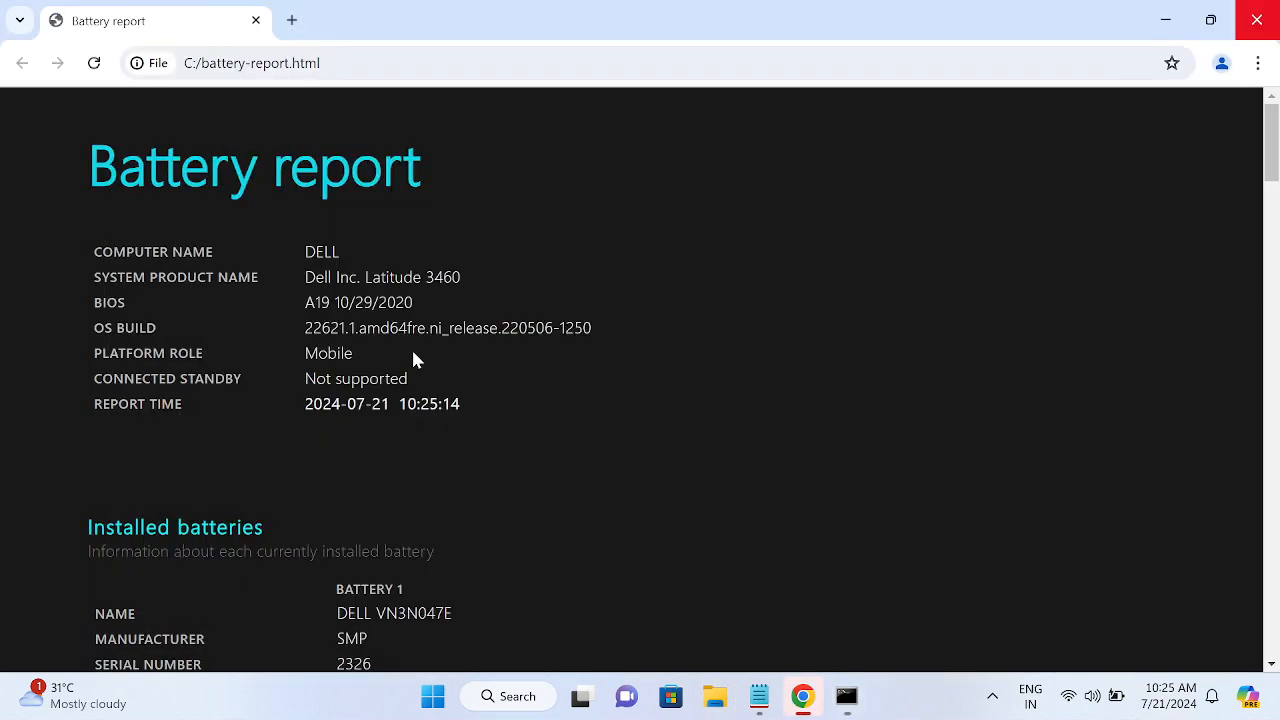
Step: Review the Dell Latitude report's 26,270 mWh full charge against 41,440 mWh design and recent usage
{"action": "scroll", "scroll_direction": "down", "scroll_amount": 3}
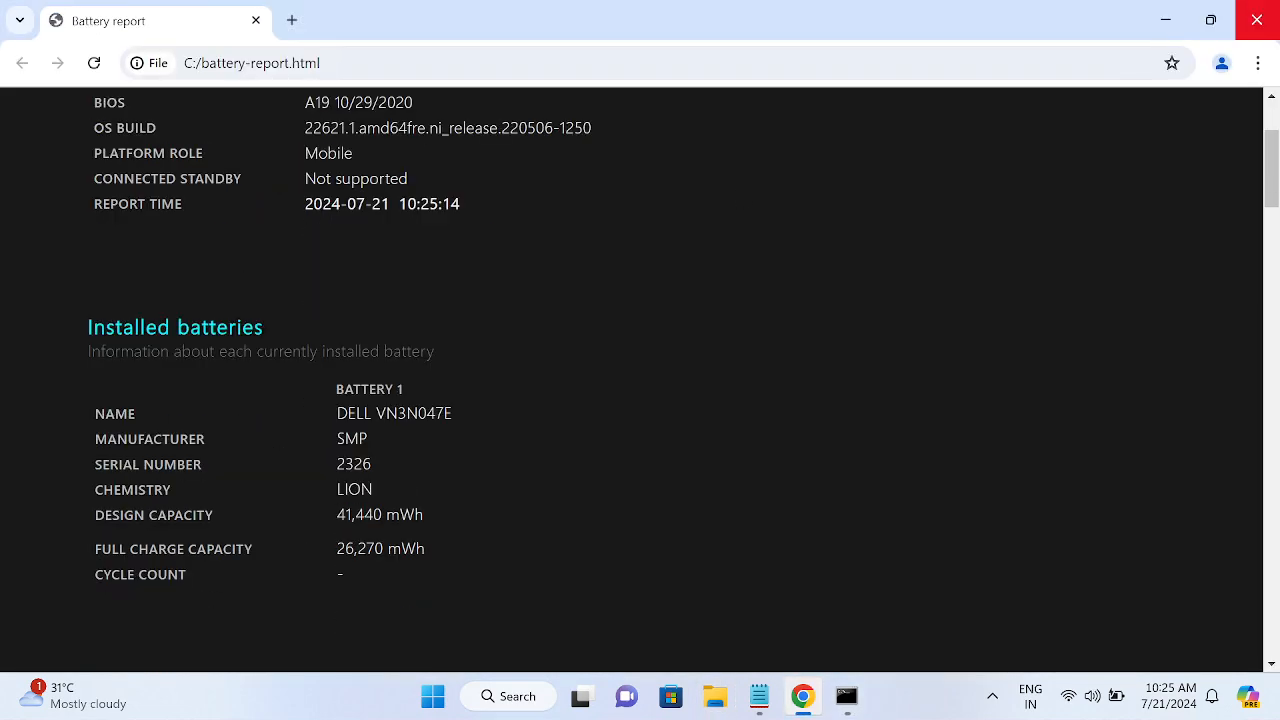
{"action": "scroll", "scroll_direction": "down", "scroll_amount": 3}
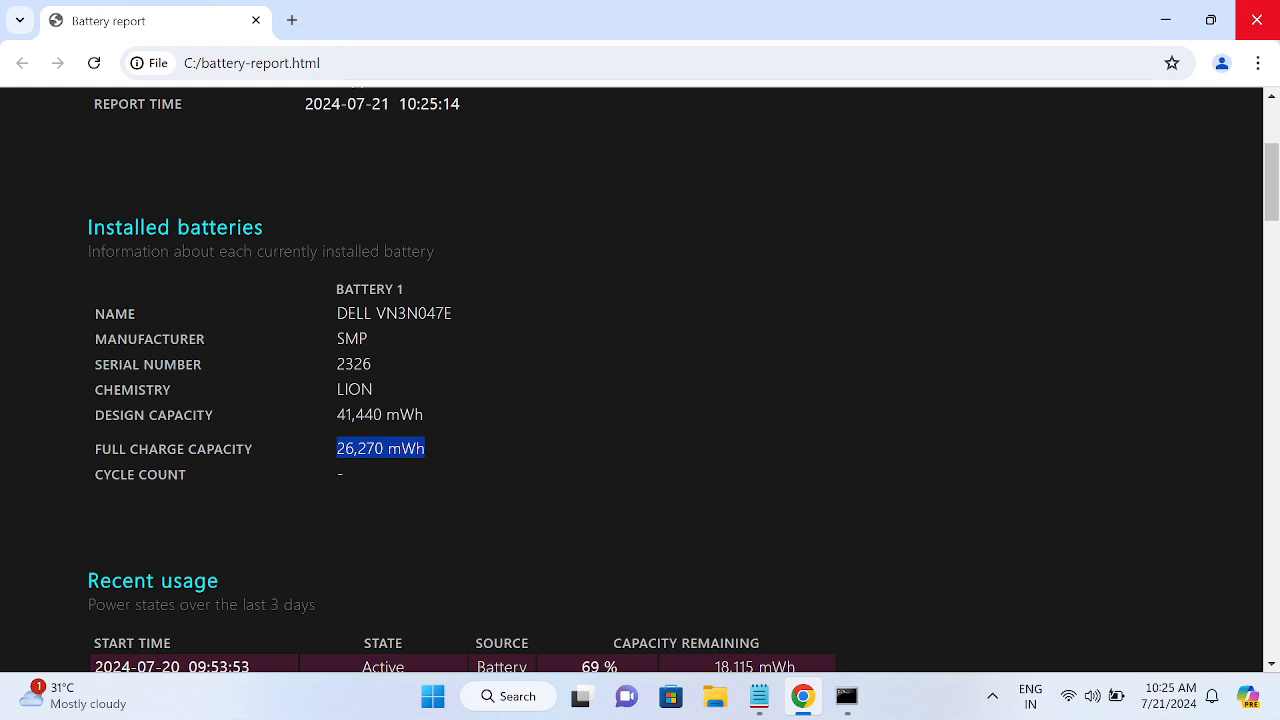
{"action": "scroll", "scroll_direction": "down", "scroll_amount": 3}
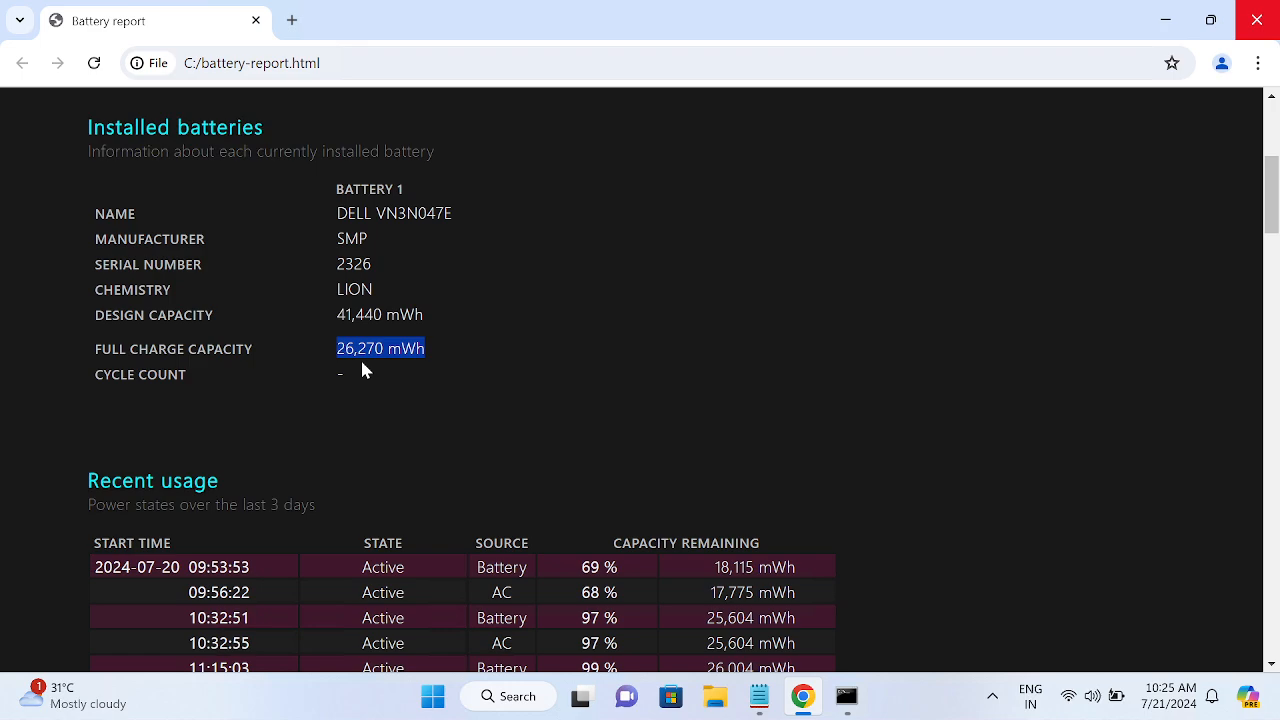
{"action": "scroll", "scroll_direction": "down", "scroll_amount": 3}
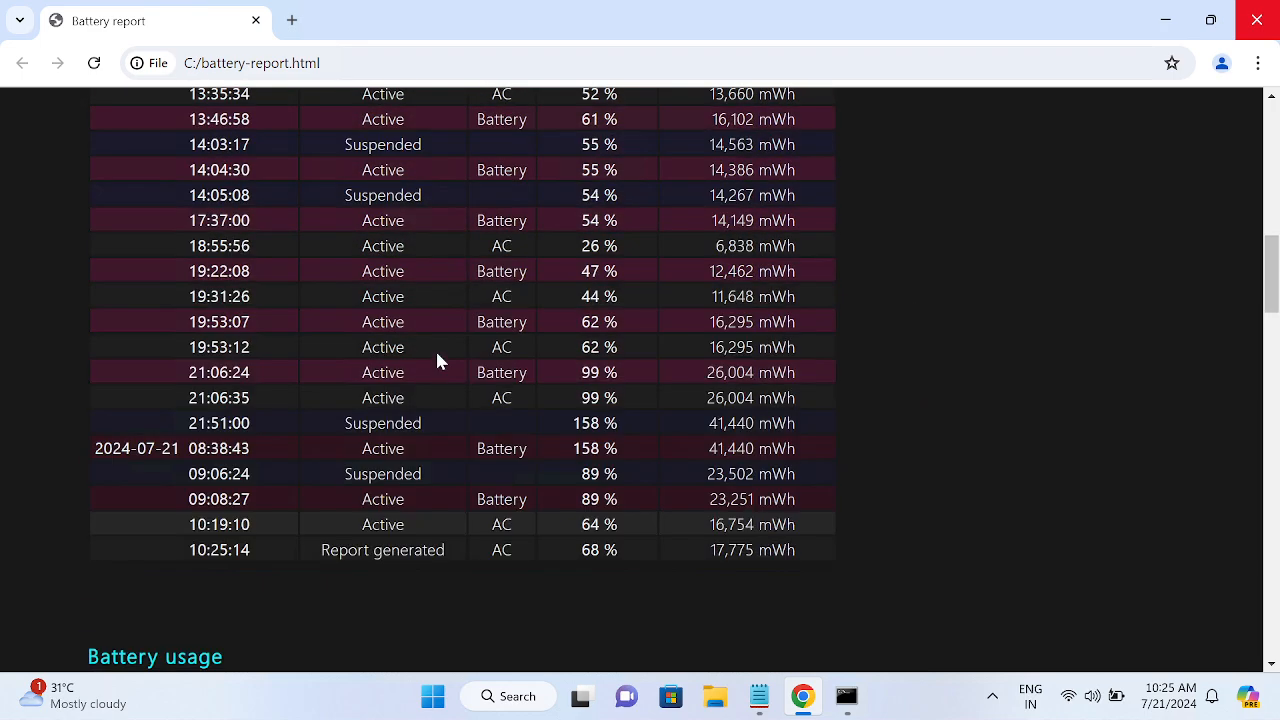
{"action": "scroll", "scroll_direction": "down", "scroll_amount": 3}
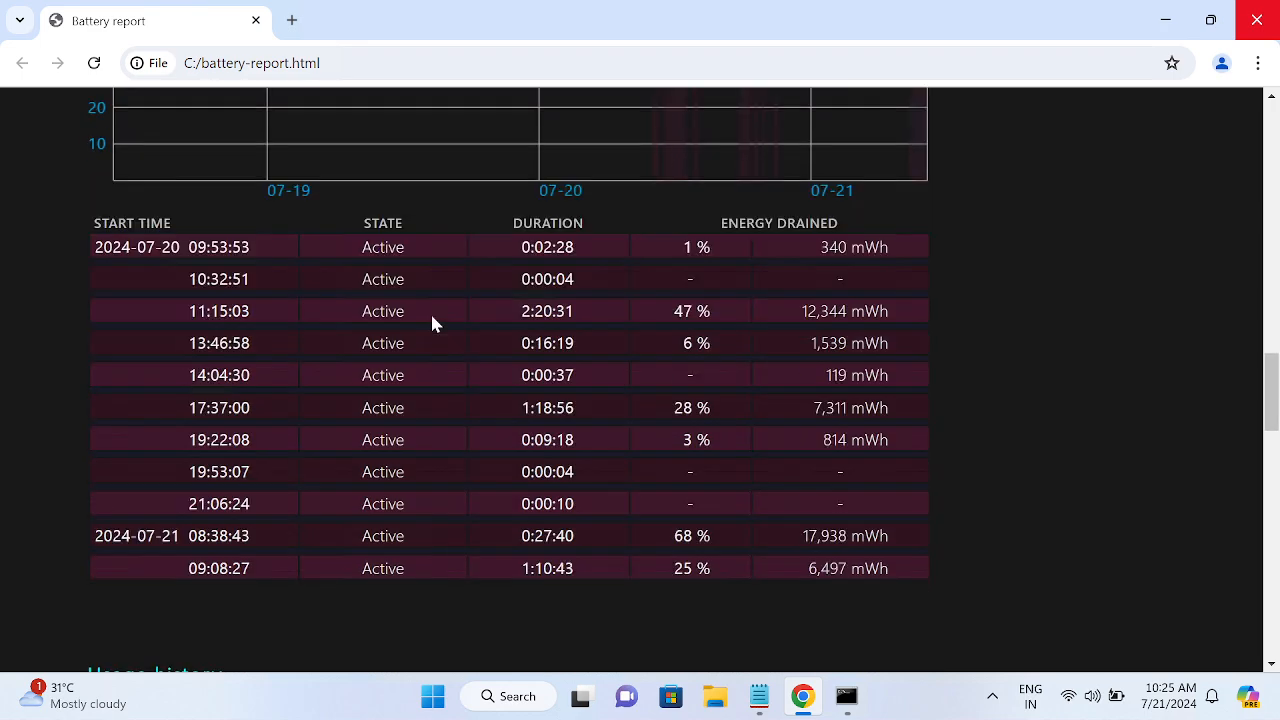
{"action": "scroll", "scroll_direction": "down", "scroll_amount": 3}
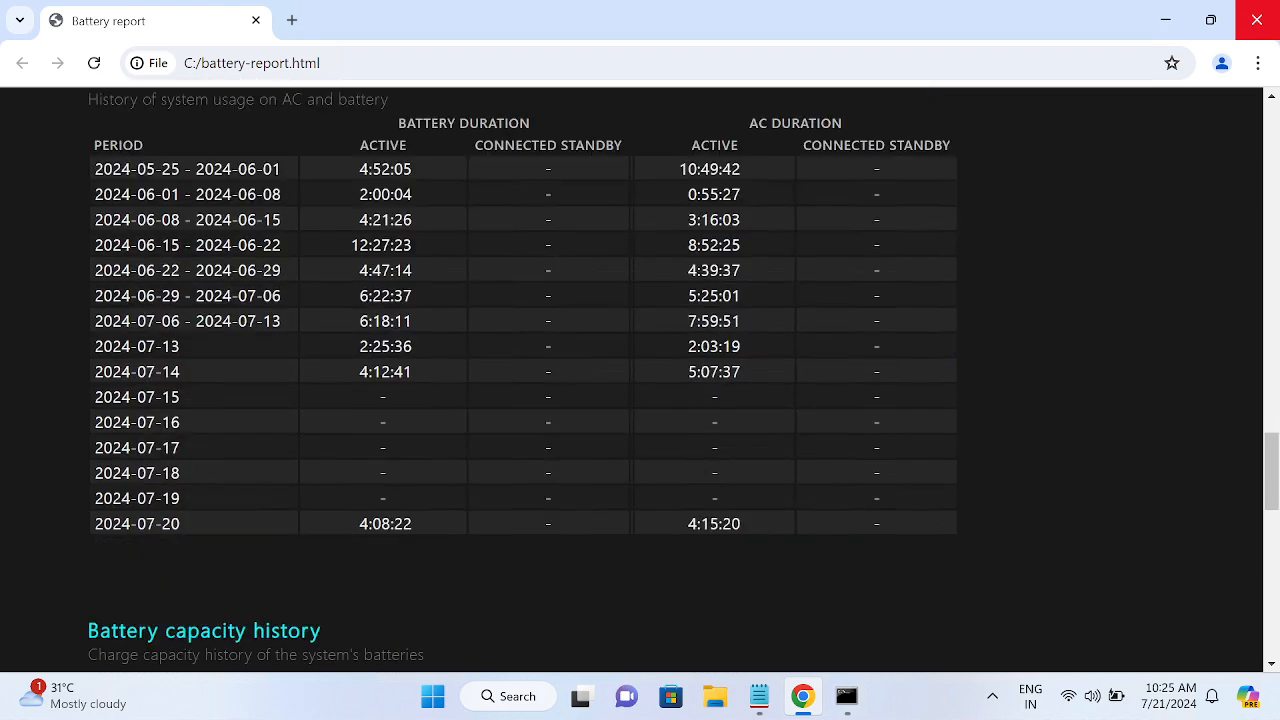
Step: Scroll through the capacity history and battery life estimates sections of the report
{"action": "scroll", "scroll_direction": "down", "scroll_amount": 3}
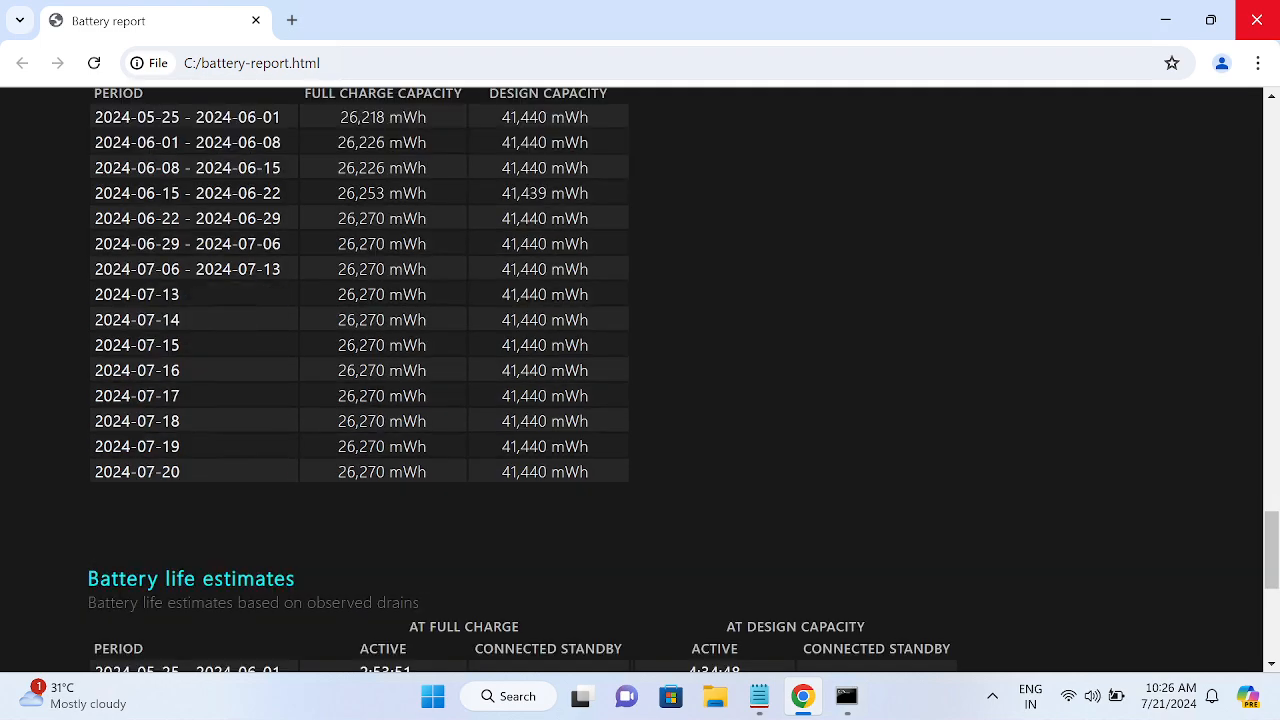
{"action": "scroll", "scroll_direction": "down", "scroll_amount": 3}
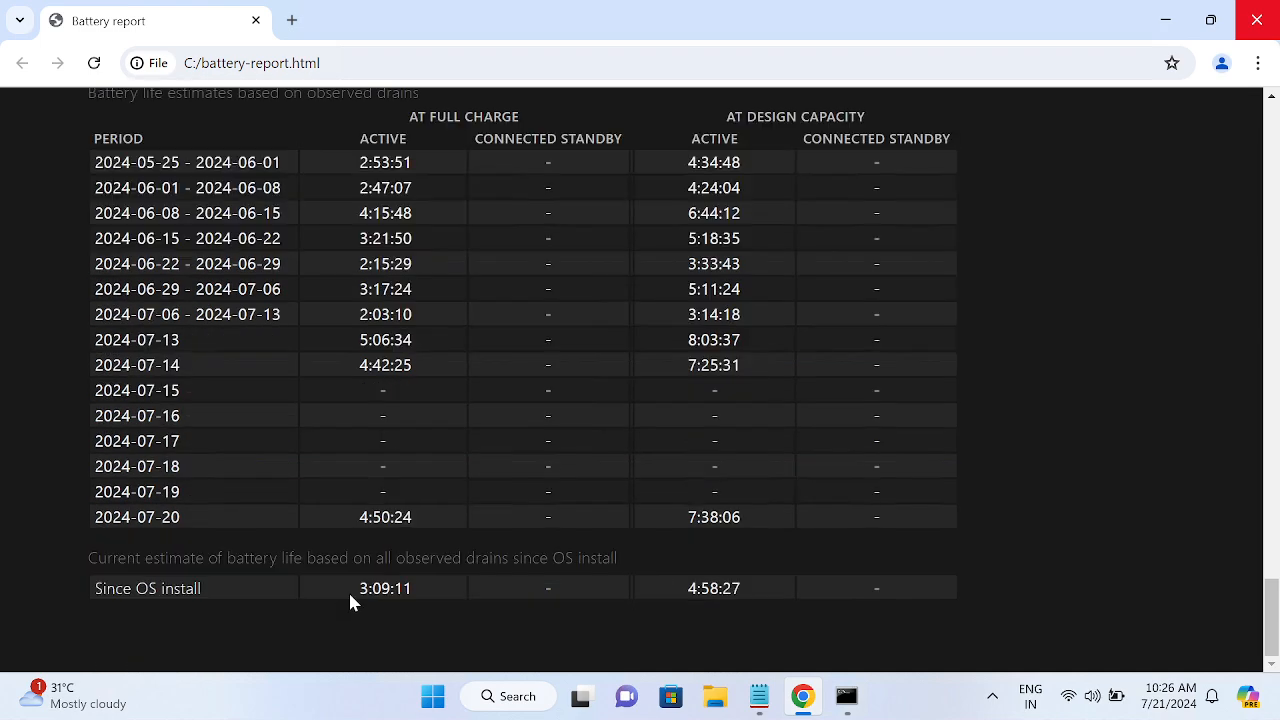
{"action": "scroll", "scroll_direction": "down", "scroll_amount": 3}
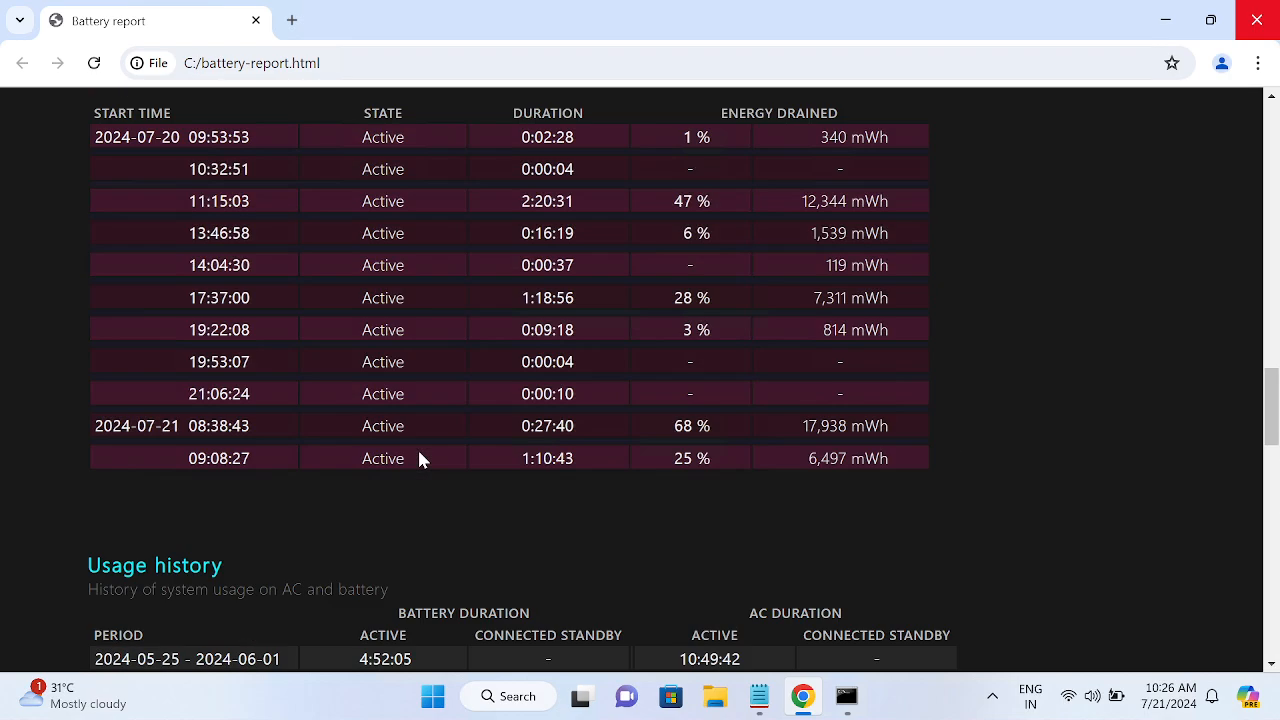
{"action": "scroll", "scroll_direction": "up", "scroll_amount": 3}
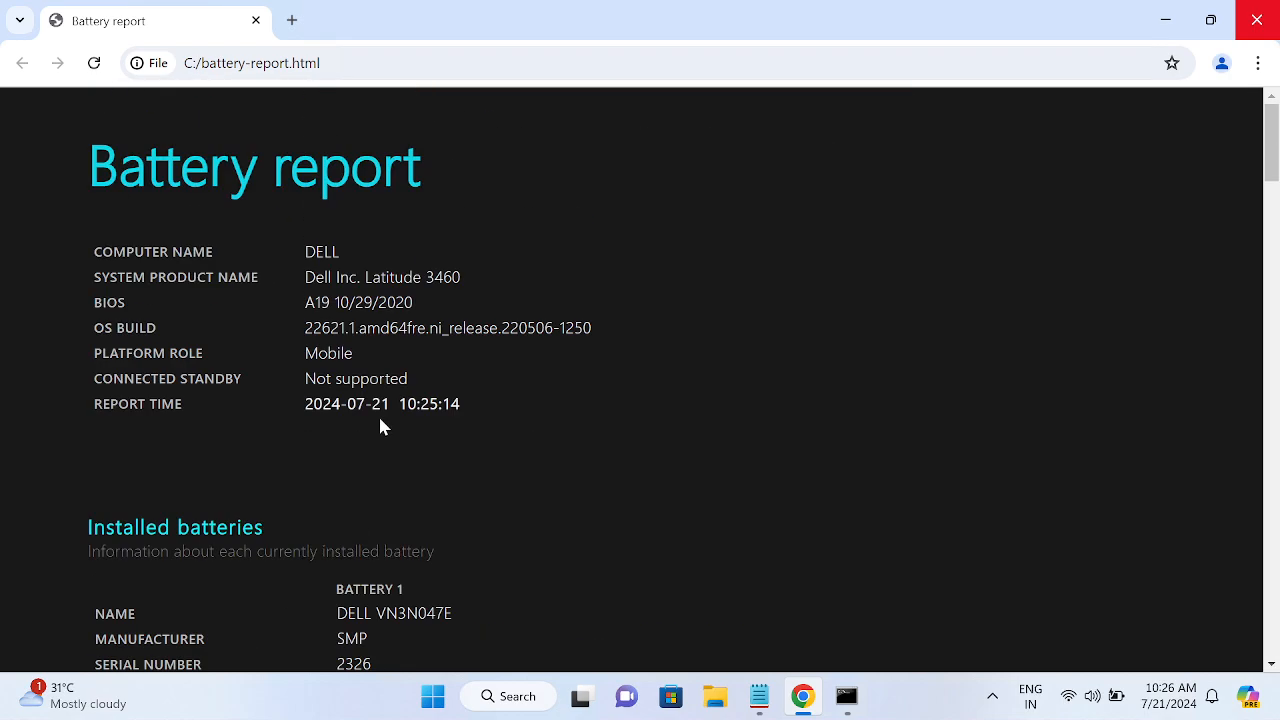
{"action": "scroll", "scroll_direction": "down", "scroll_amount": 3}
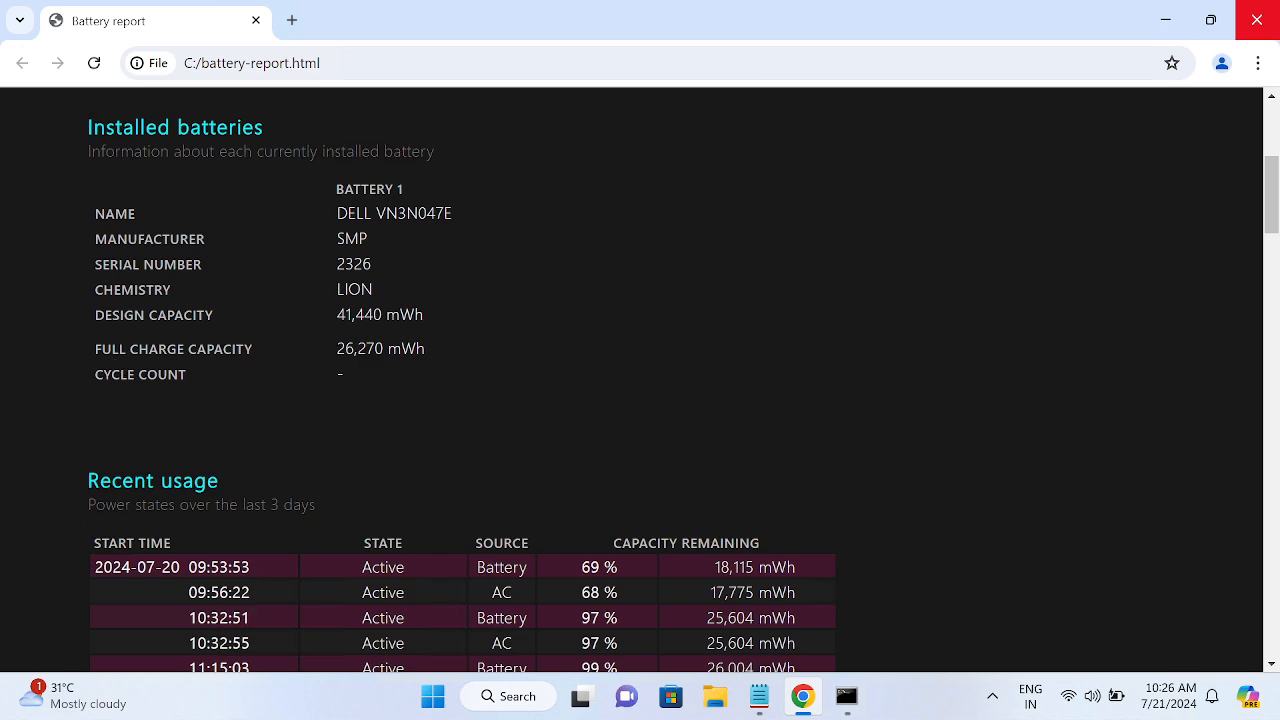
{"action": "scroll", "scroll_direction": "up", "scroll_amount": 3}
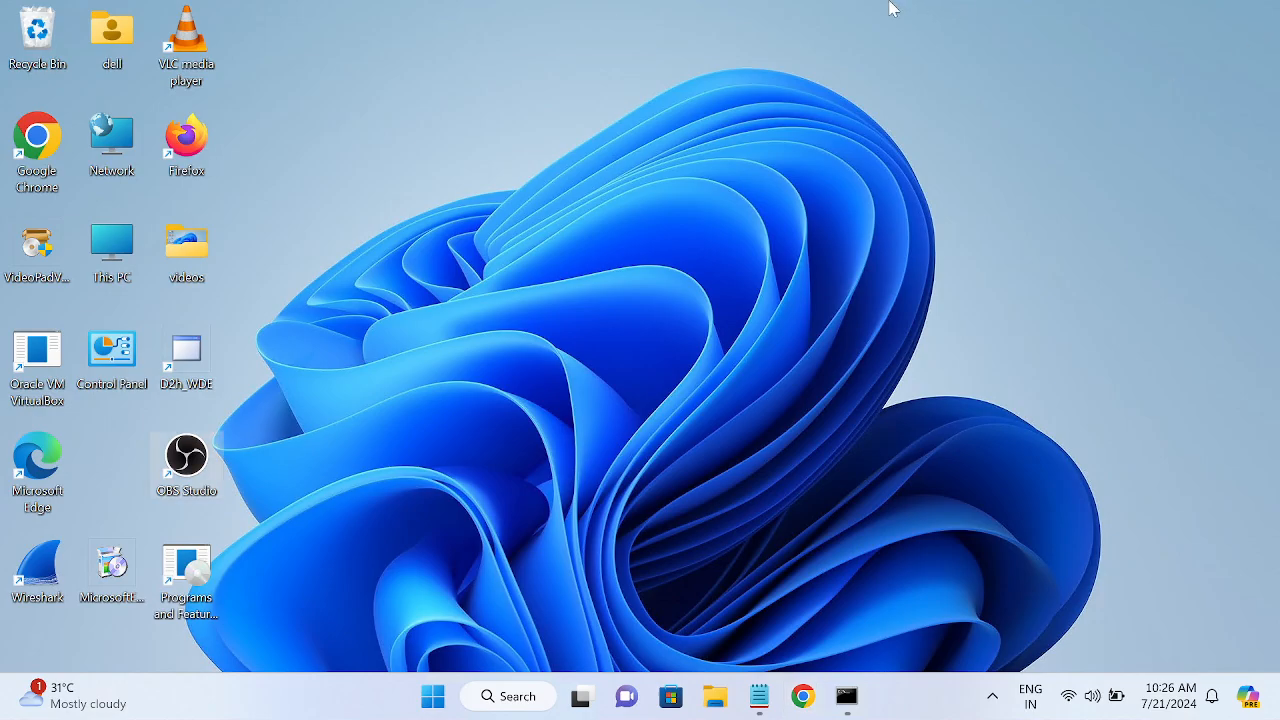
Step: Switch to the other laptop's report in Chrome and scroll to its recent usage
{"action": "left_click", "coordinate": [800, 696]}
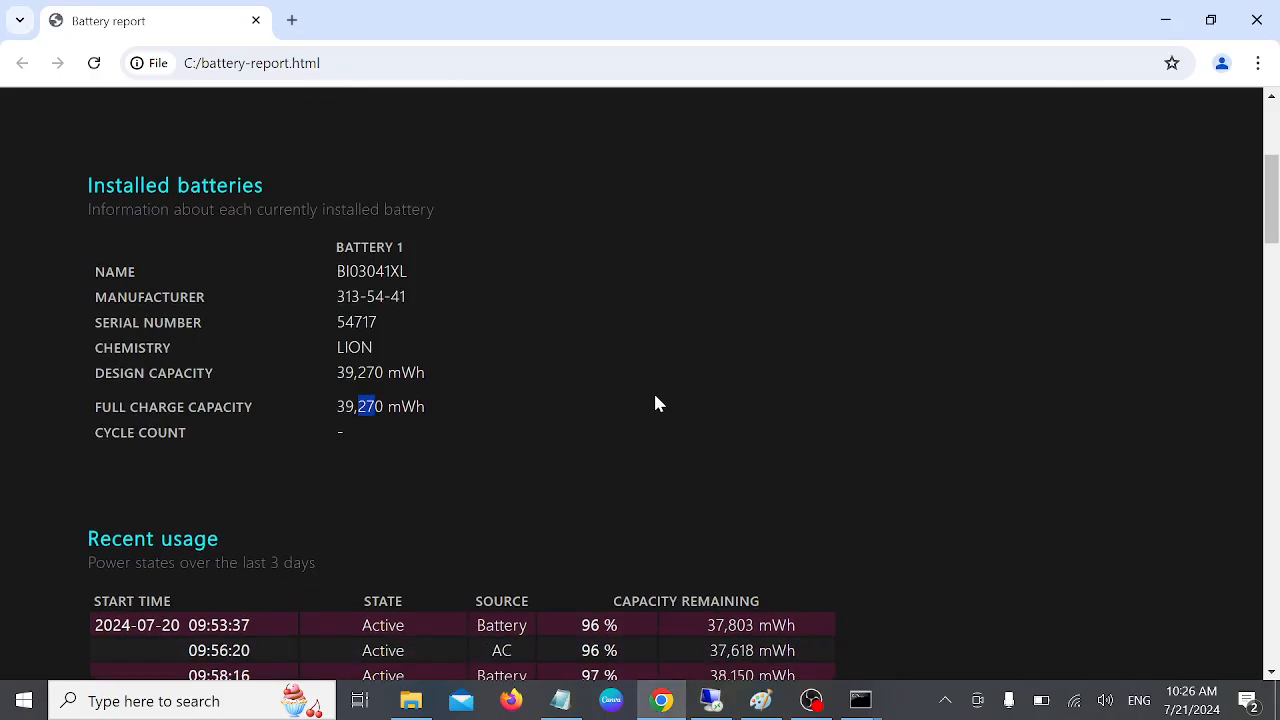
{"action": "scroll", "scroll_direction": "down", "scroll_amount": 3}
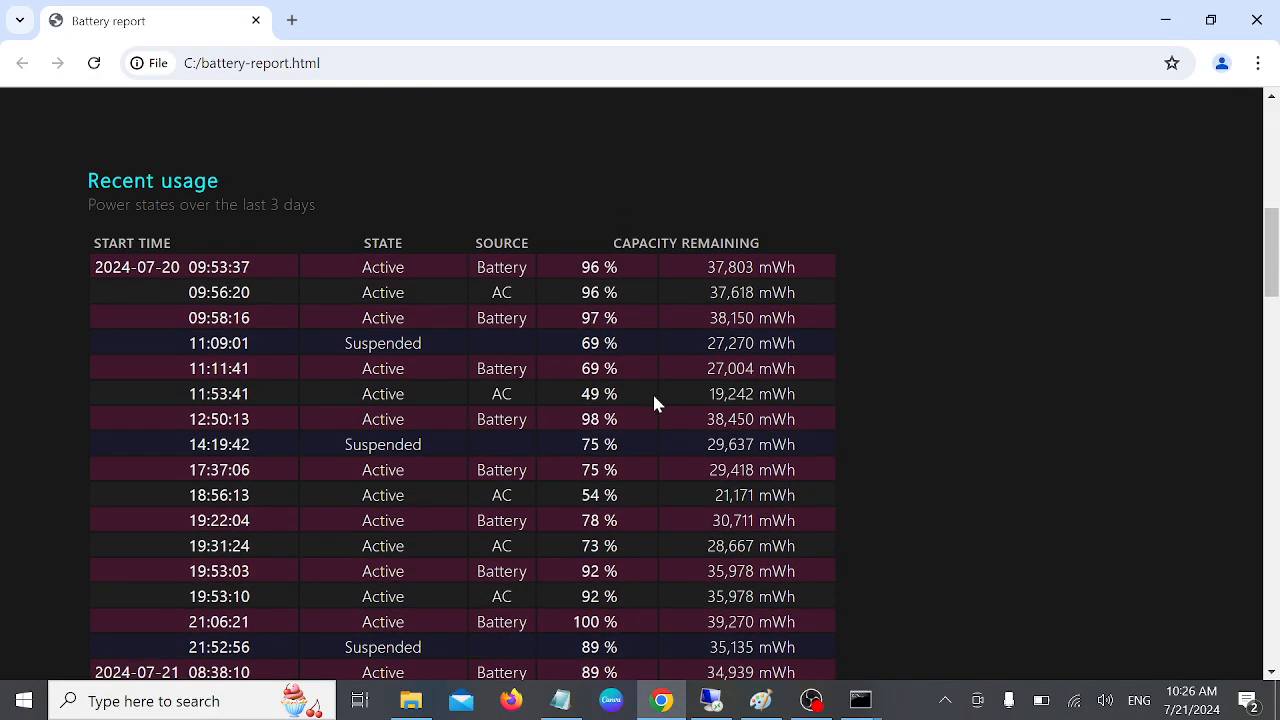